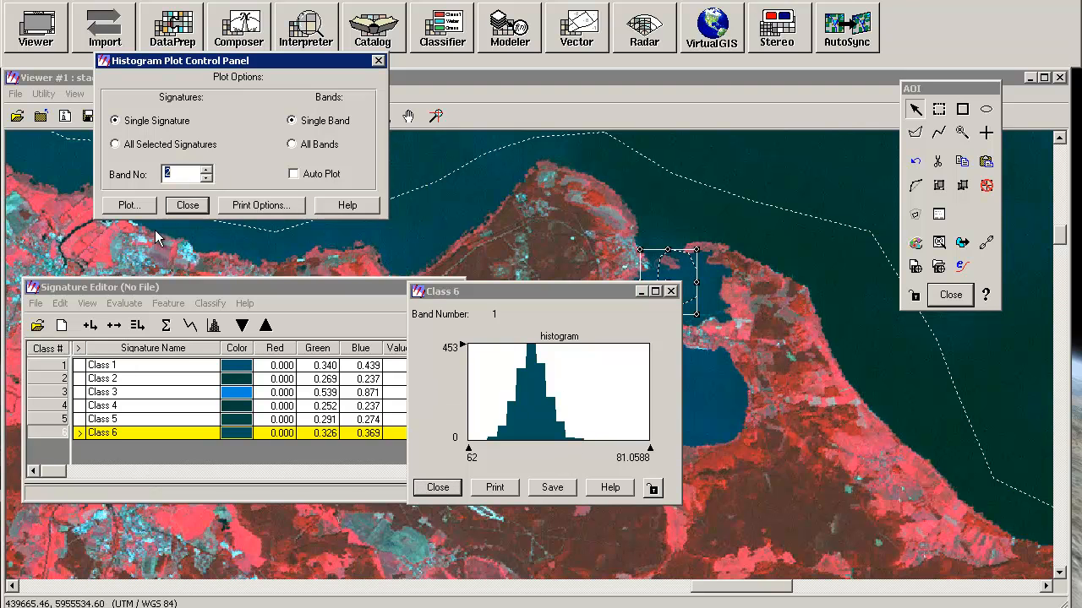
Plot the Class 6 histograms band by band through band 5, then close both histogram windows.
click(127, 205)
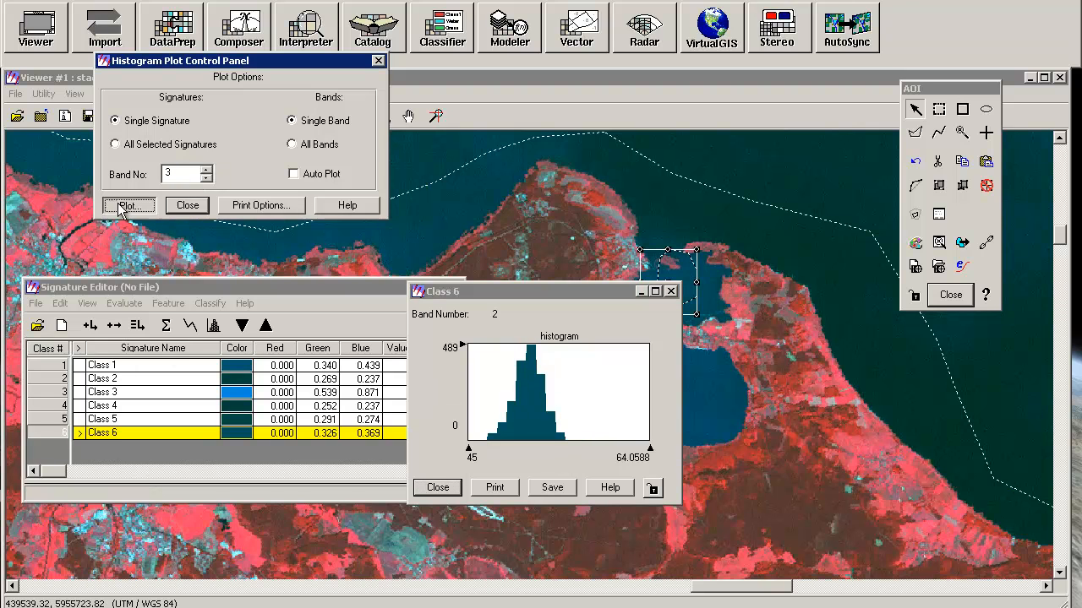
click(125, 205)
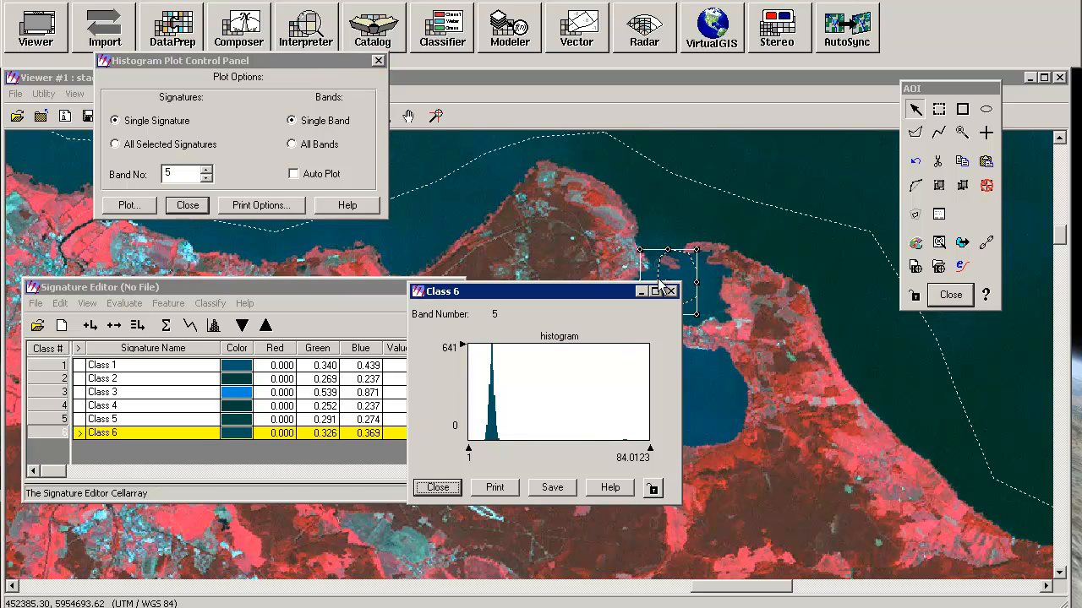
click(436, 486)
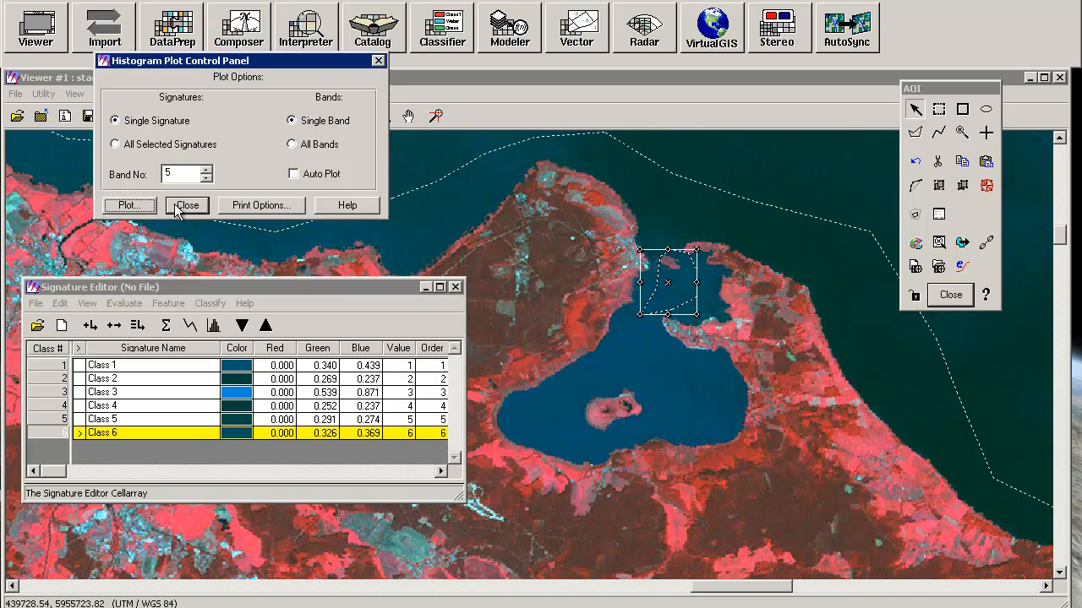
click(186, 204)
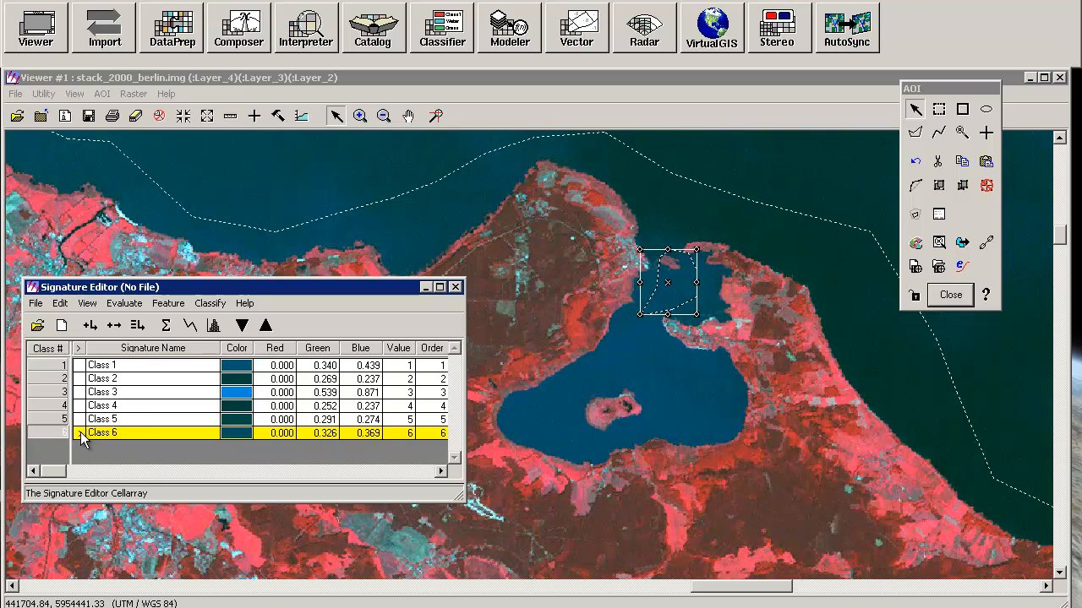
Move the AOI polygon onto open lake water by editing and applying its coordinates.
right_click(80, 434)
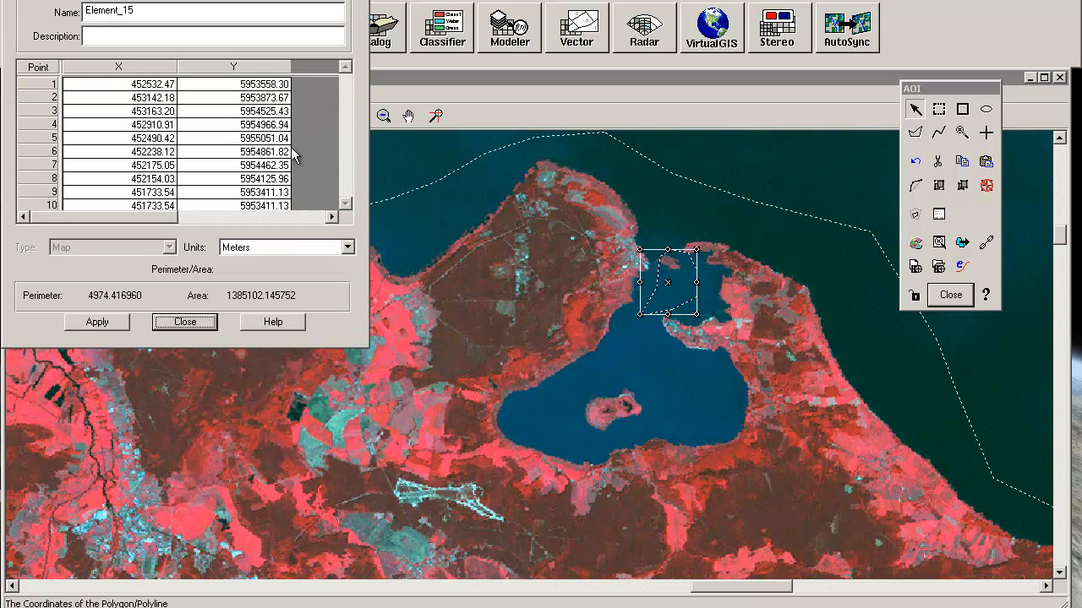
mouse_move(668, 277)
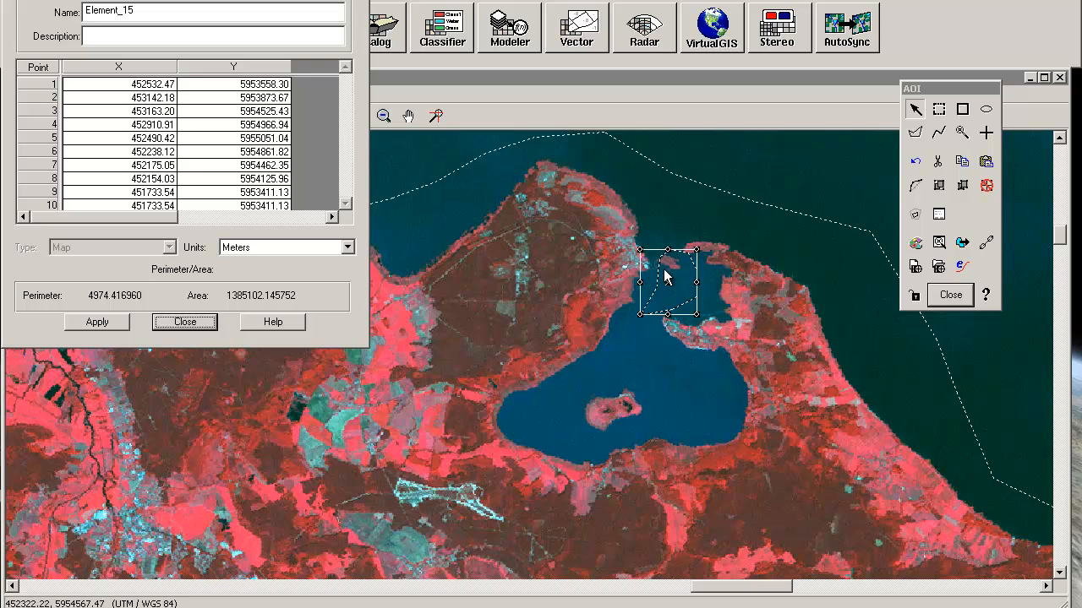
mouse_move(675, 276)
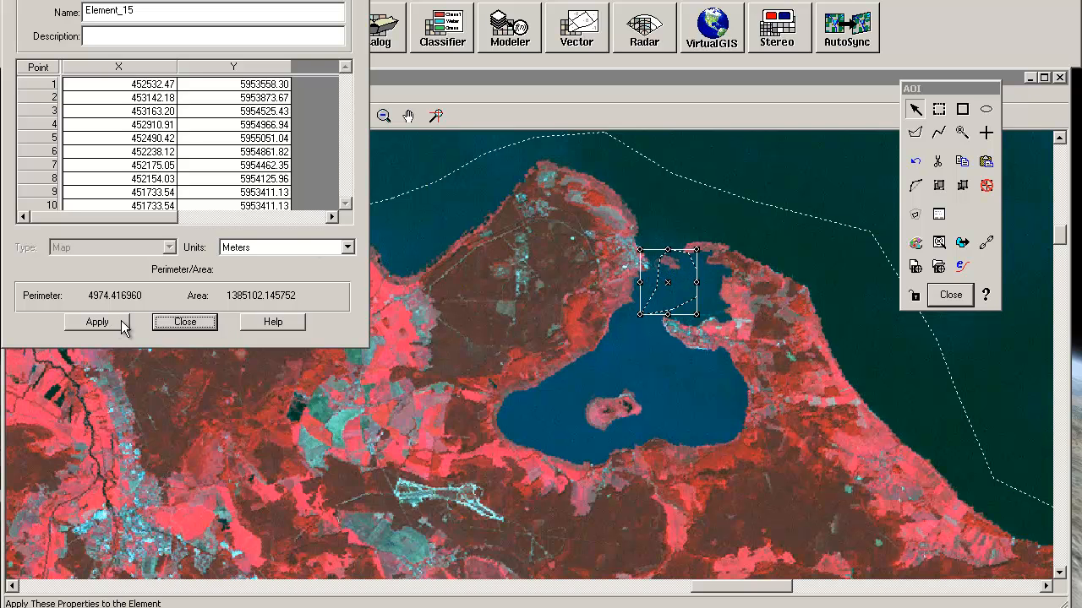
click(184, 322)
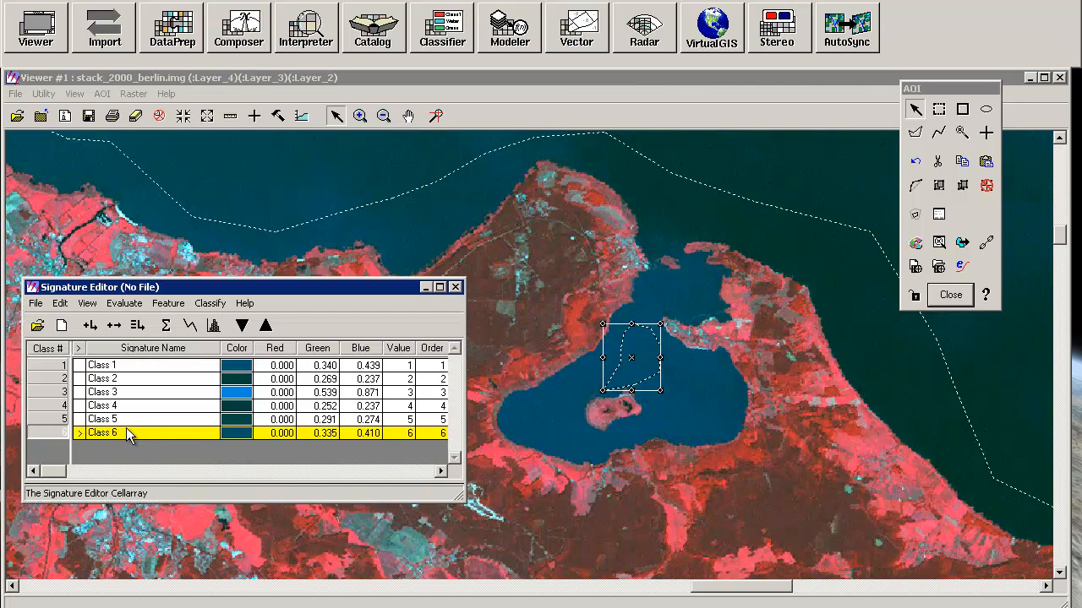
Merge the six class signatures into one named 'water', removing Classes 1–6.
double_click(99, 434)
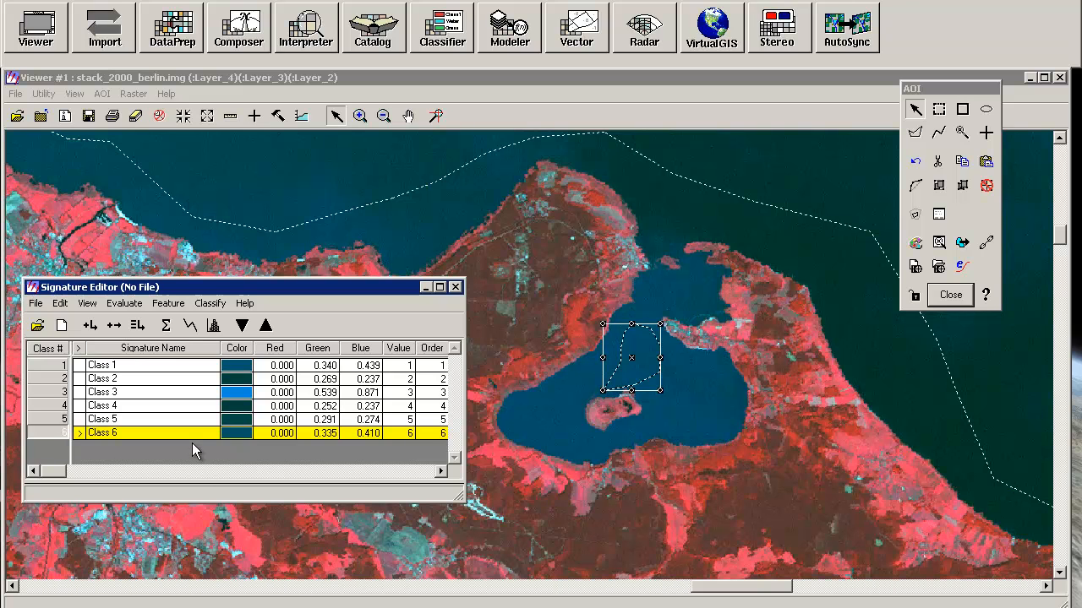
mouse_move(127, 448)
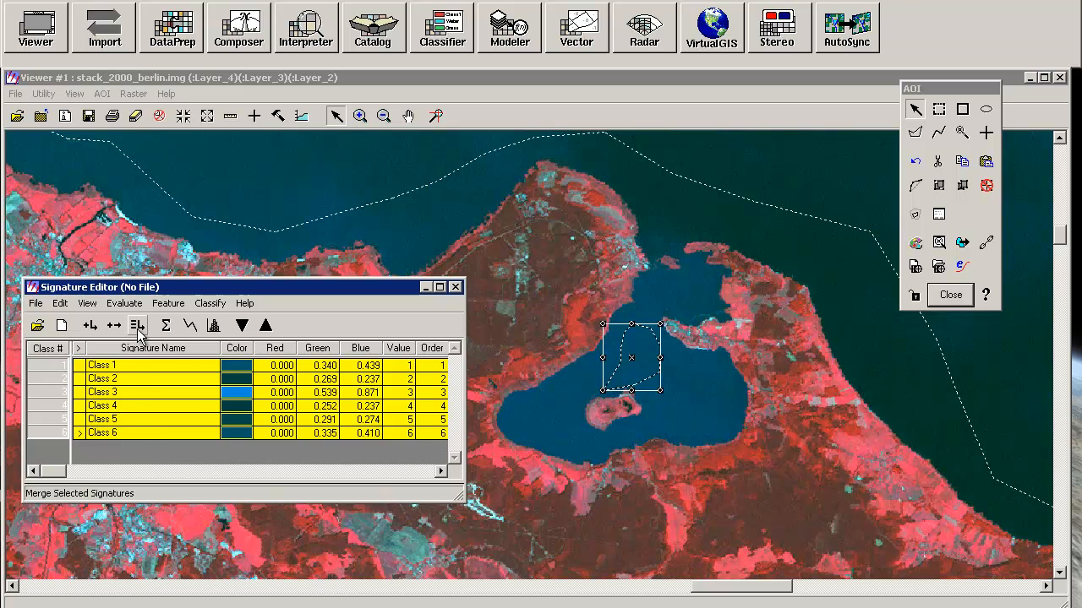
click(137, 326)
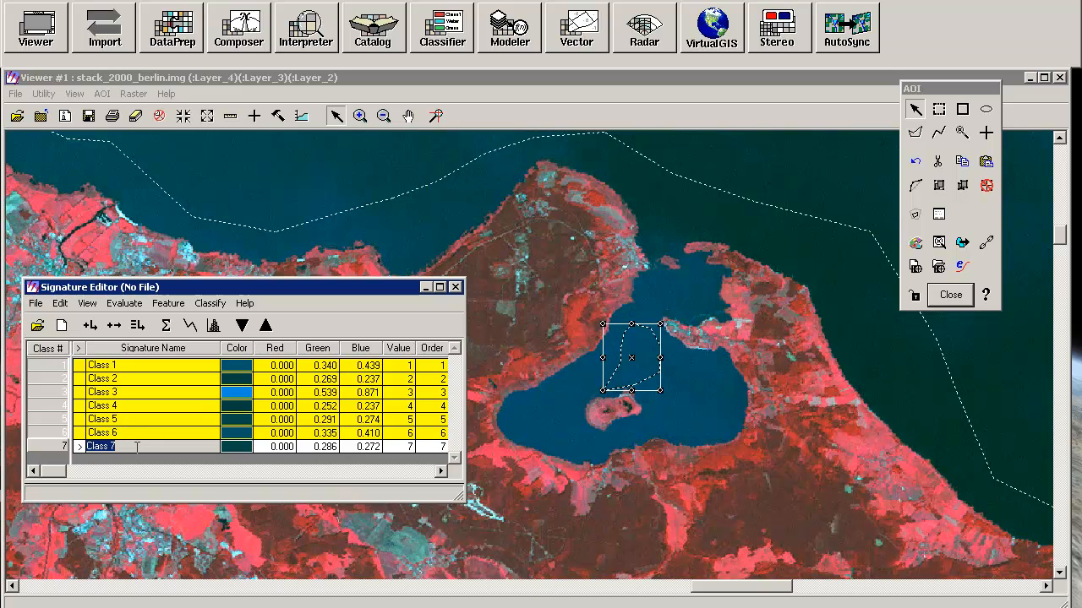
text(water)
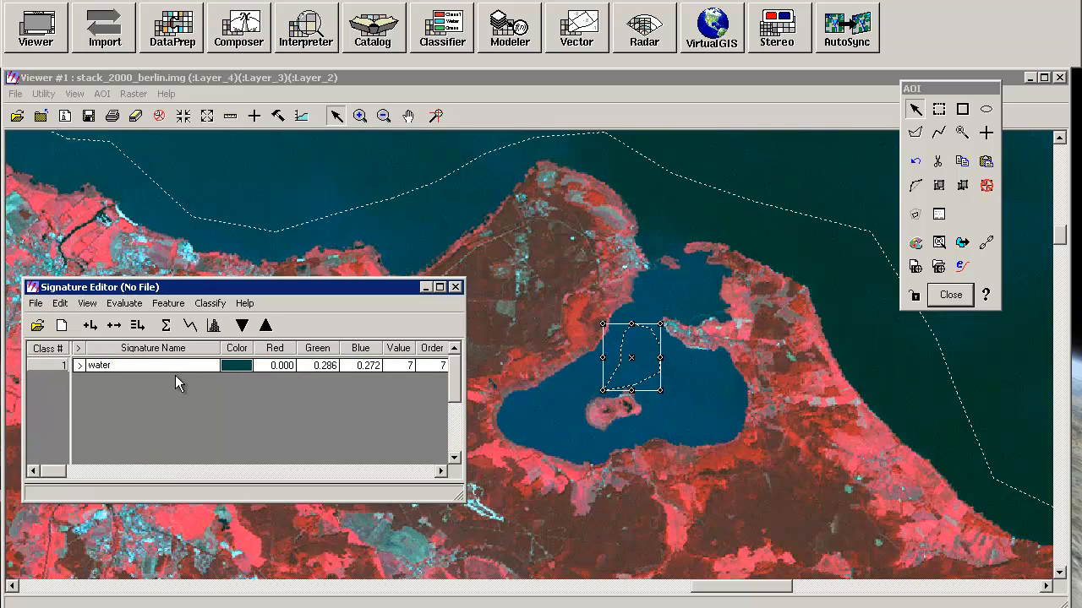
mouse_move(288, 195)
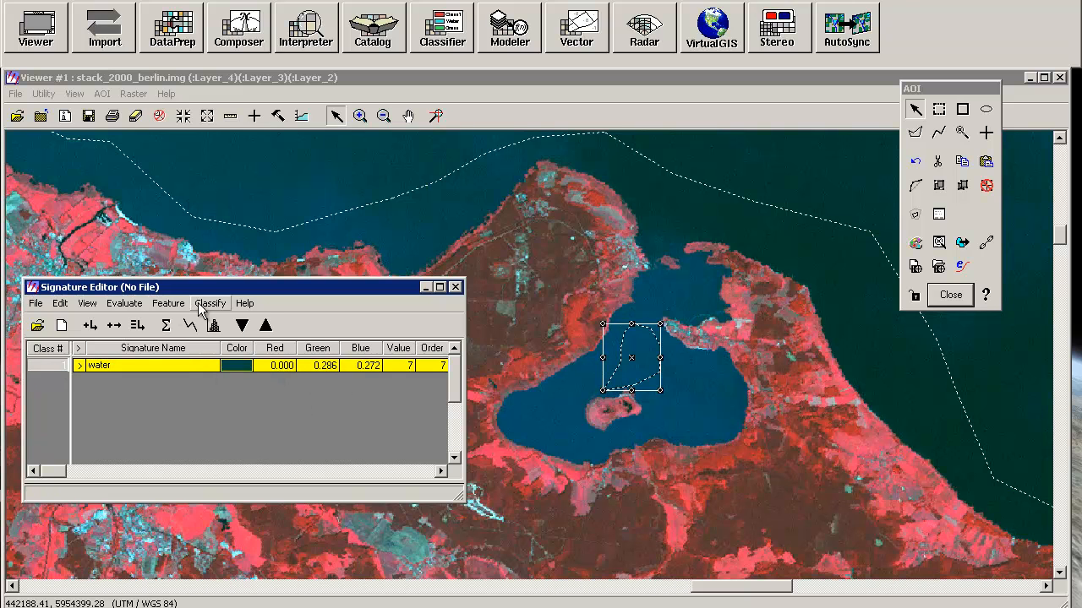
Create the stack_2000_berlin.img layer 3_4 feature space image to a viewer, overwriting the file.
click(167, 302)
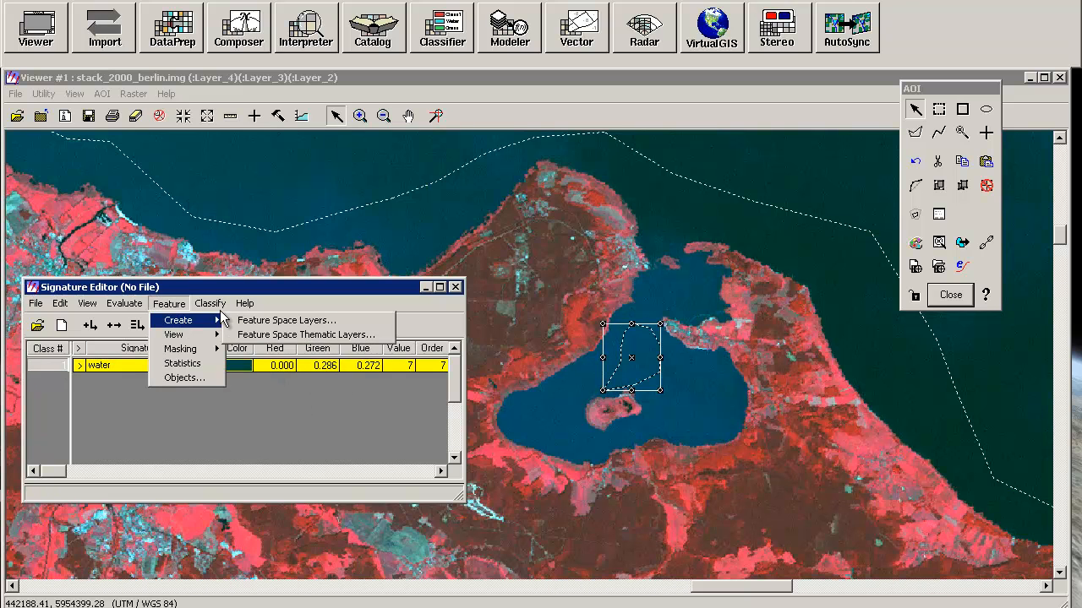
mouse_move(284, 320)
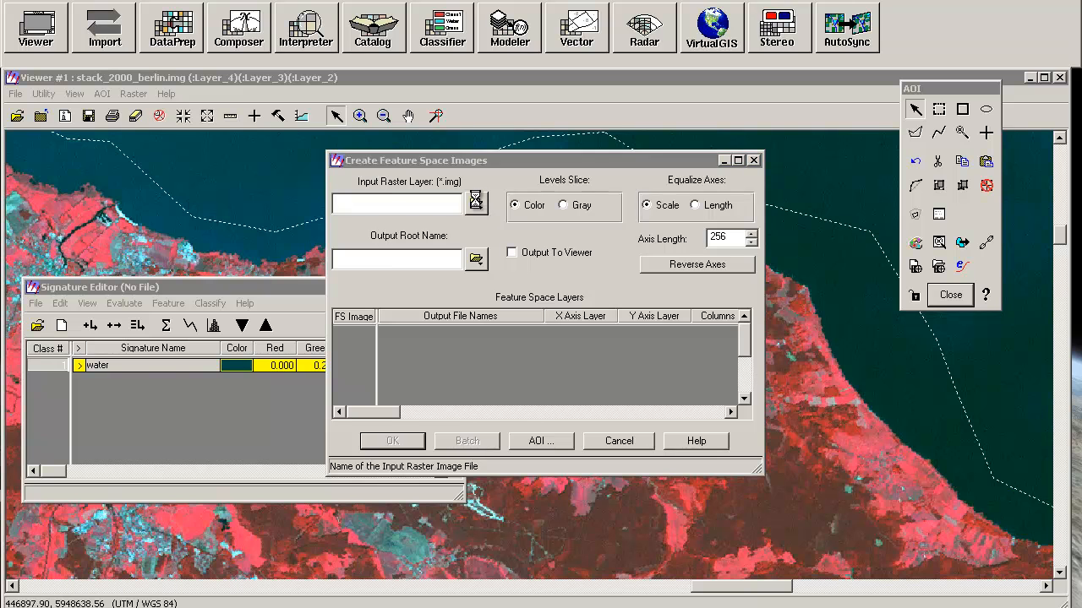
click(476, 202)
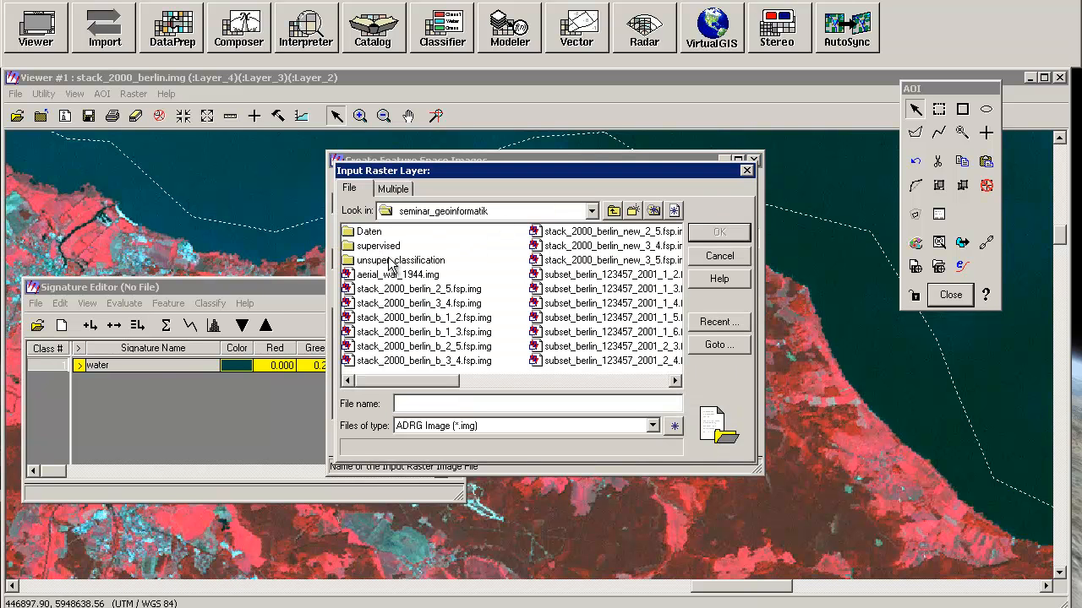
double_click(377, 245)
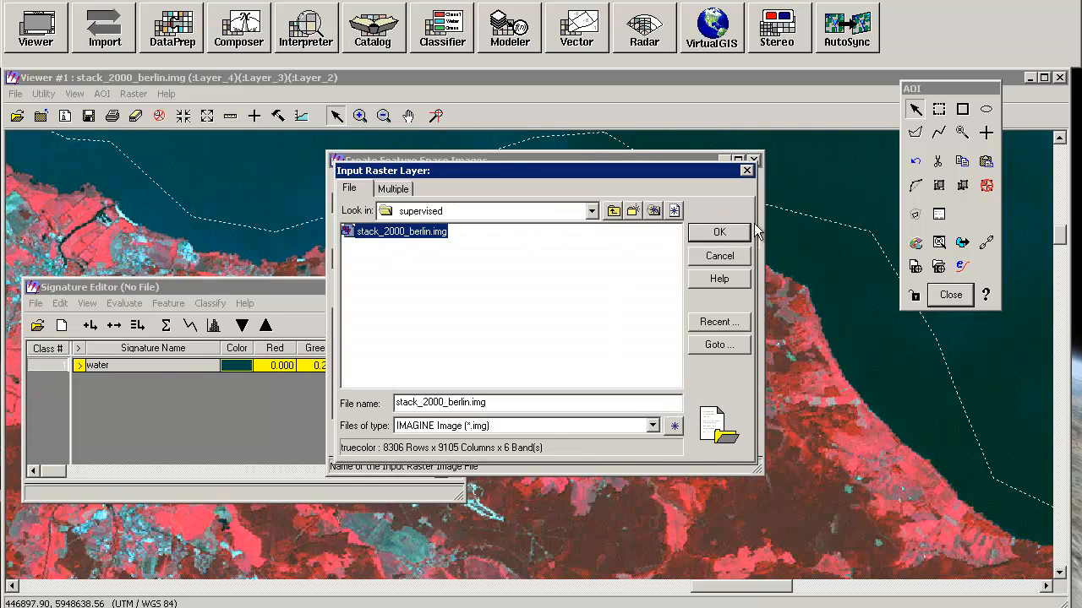
click(718, 231)
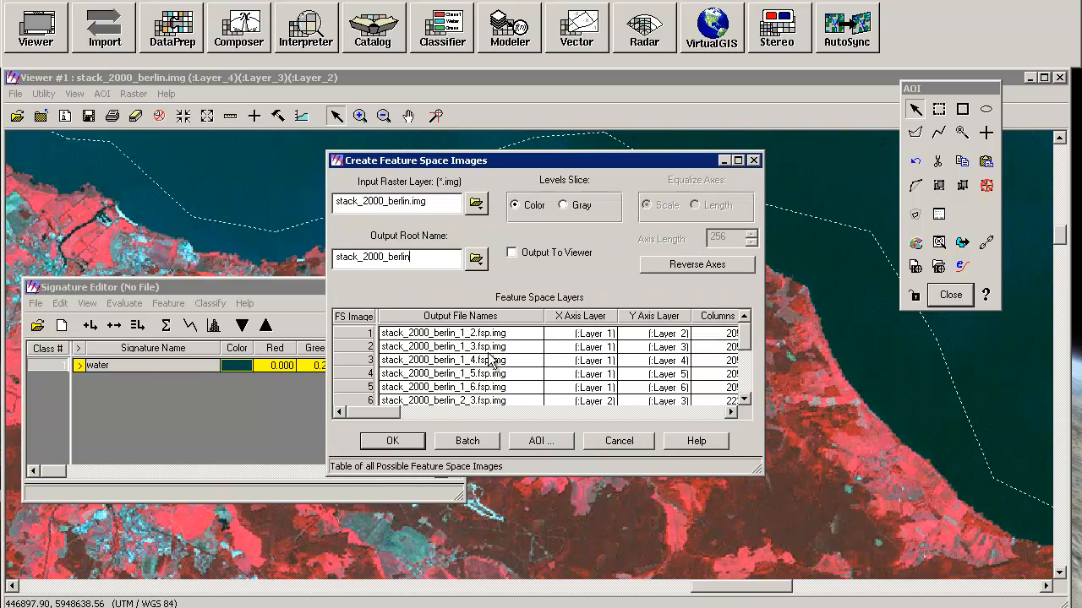
scroll(down, 3)
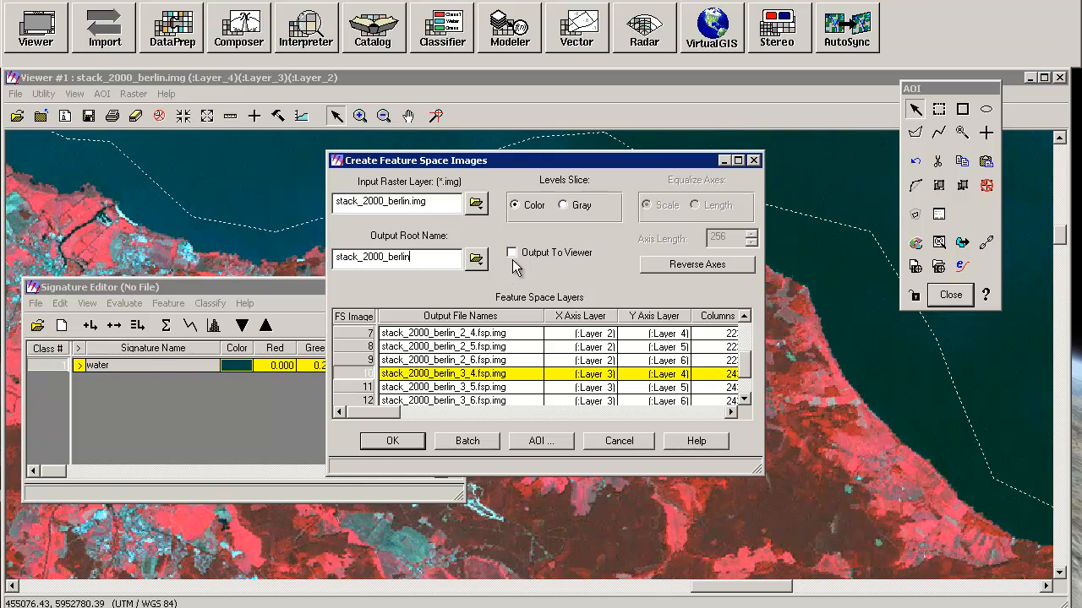
click(392, 441)
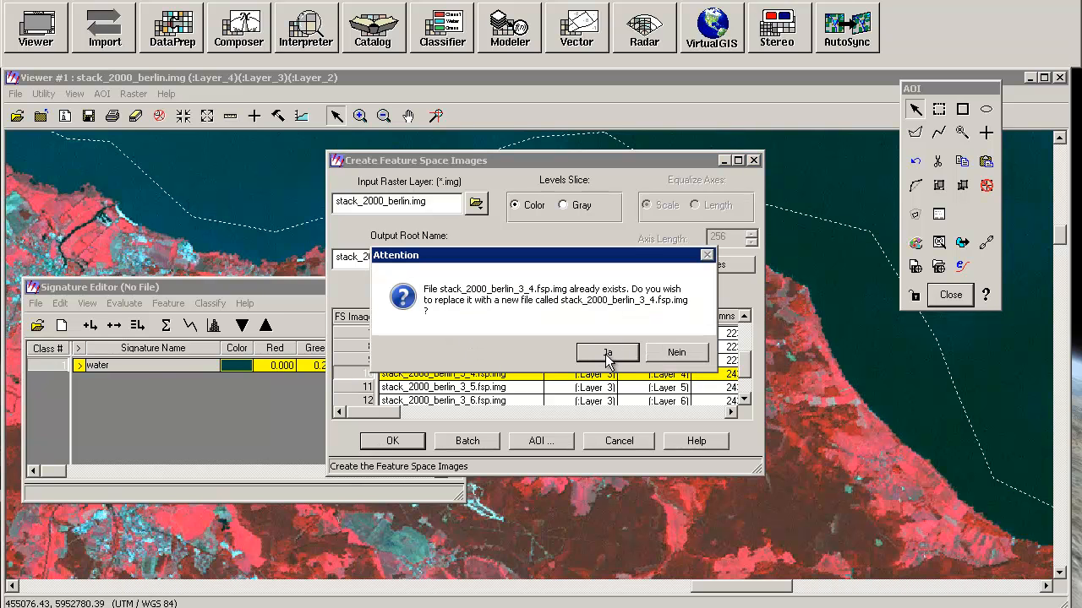
click(606, 352)
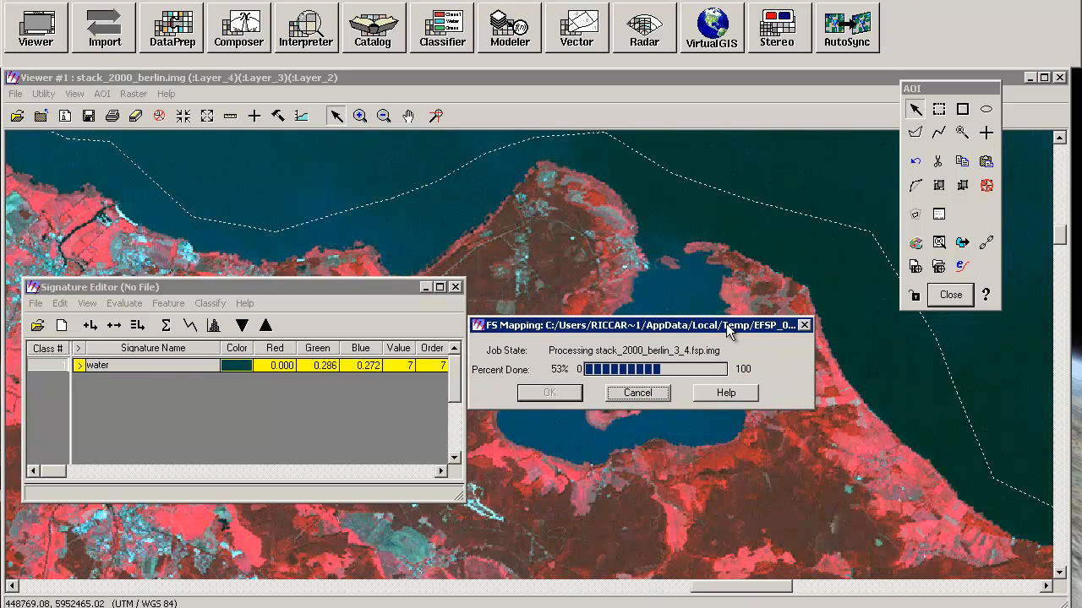
mouse_move(735, 293)
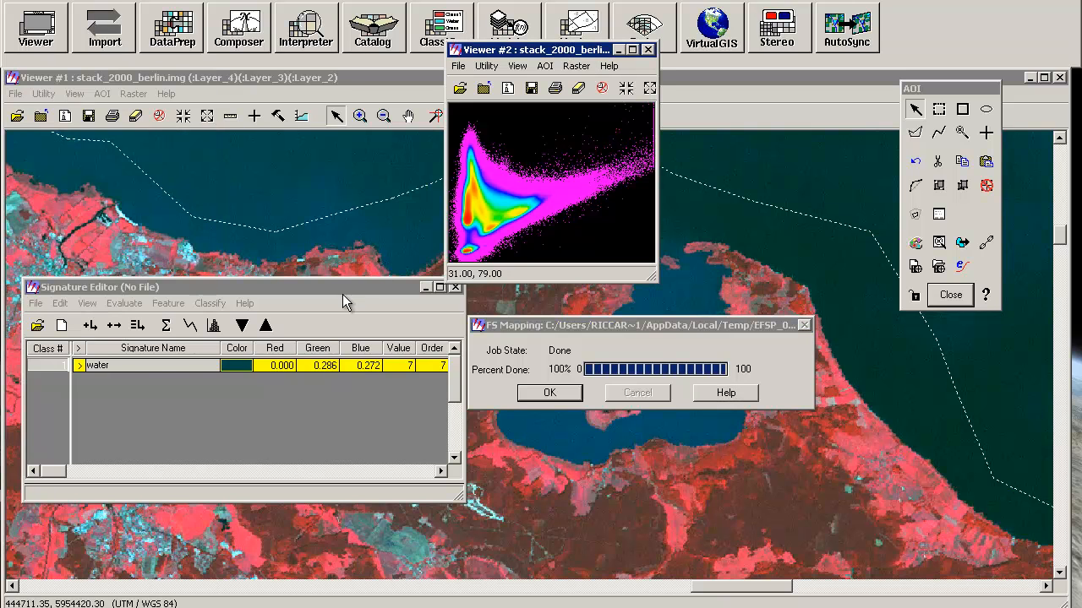
Apply Image to FS Masking of the water signature to Viewer 2, accepting the mismatch warning.
click(168, 303)
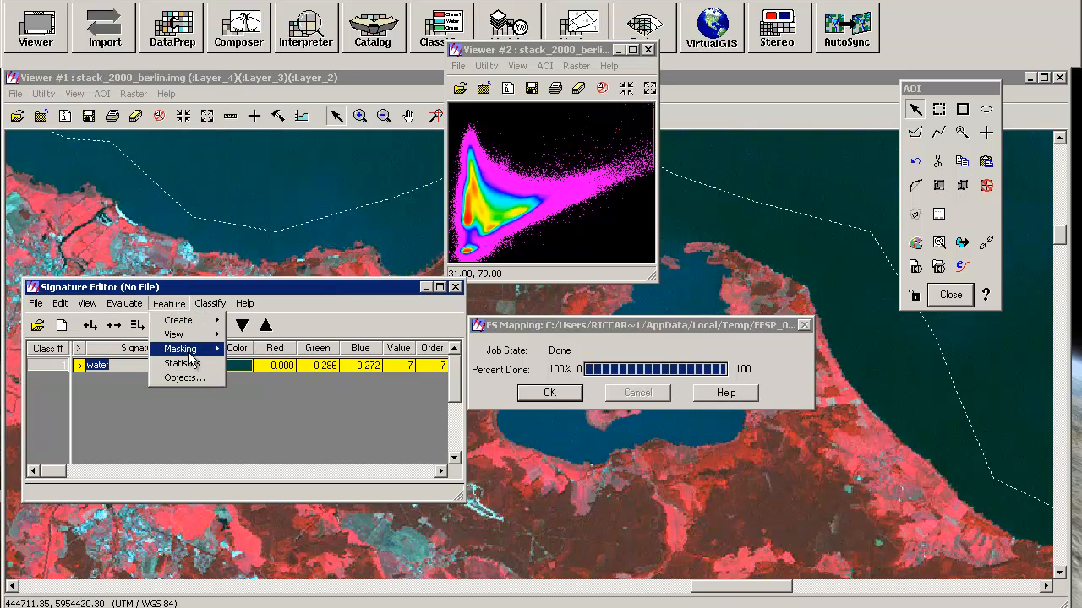
click(179, 348)
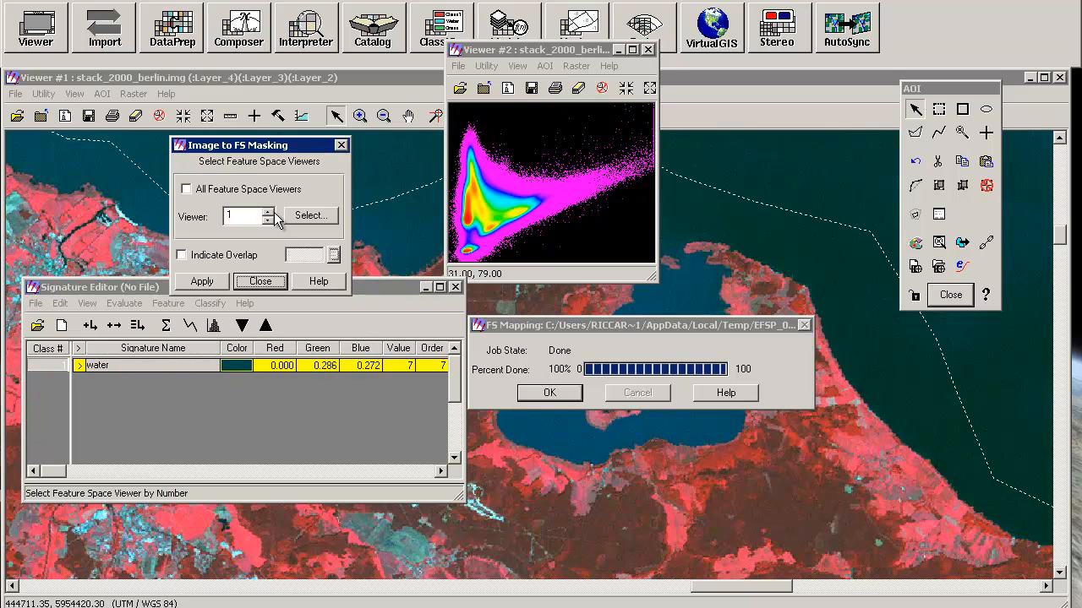
click(265, 211)
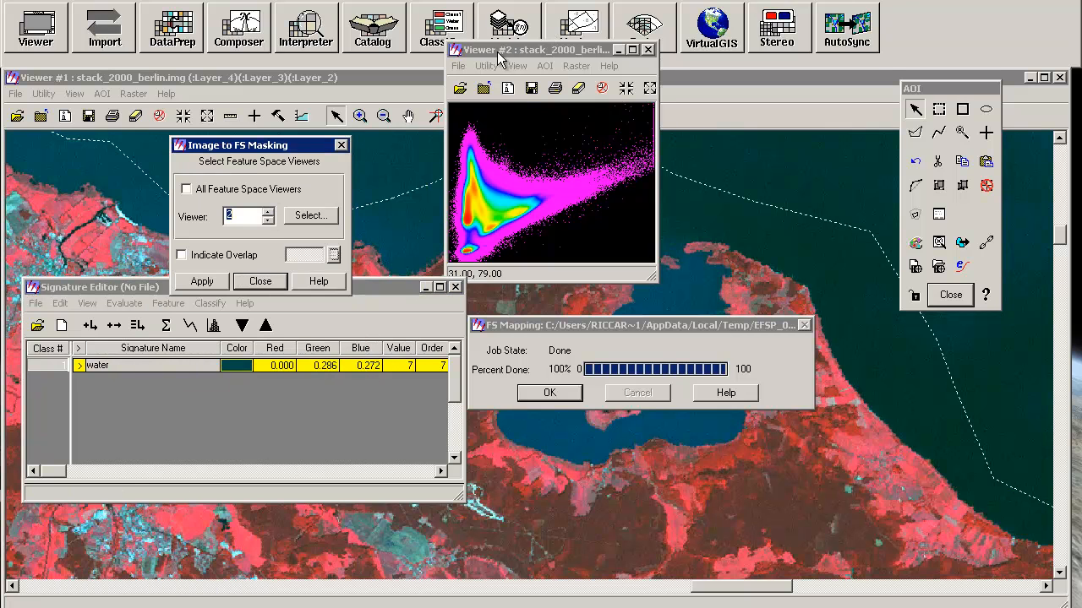
click(201, 281)
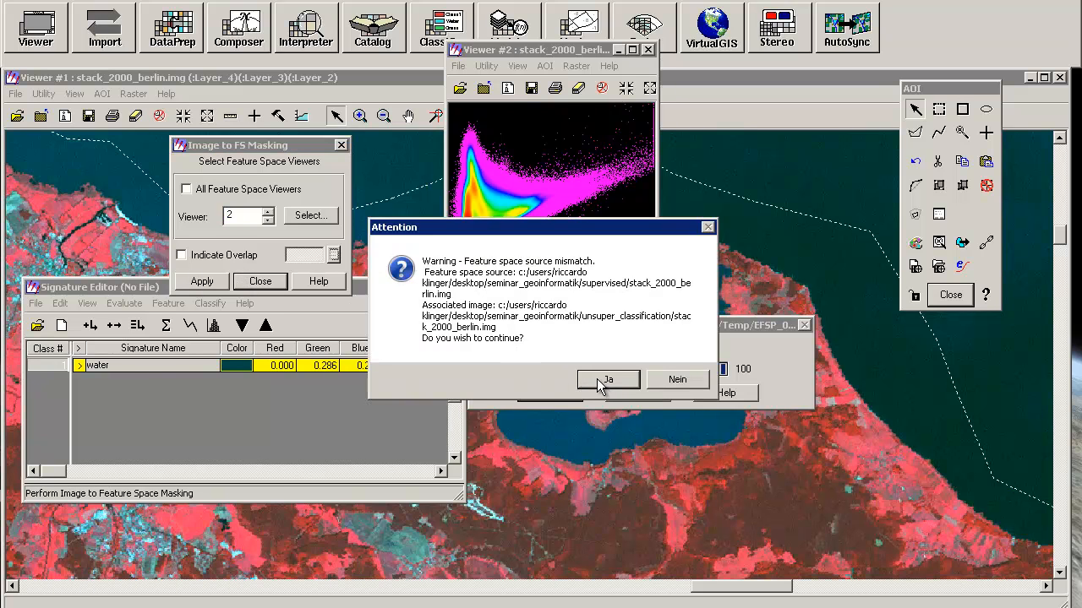
click(607, 379)
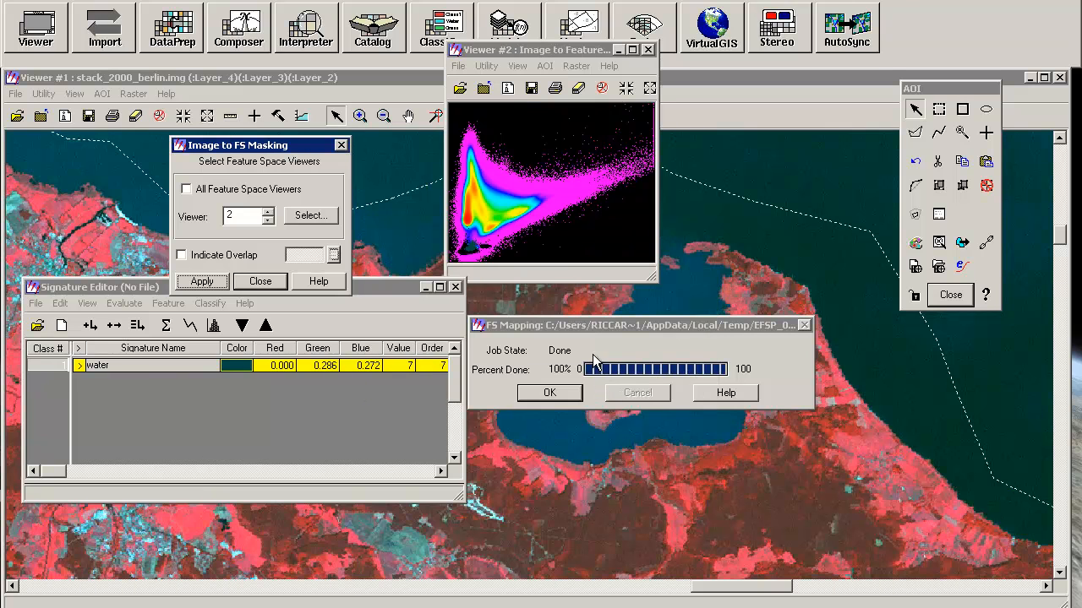
mouse_move(664, 315)
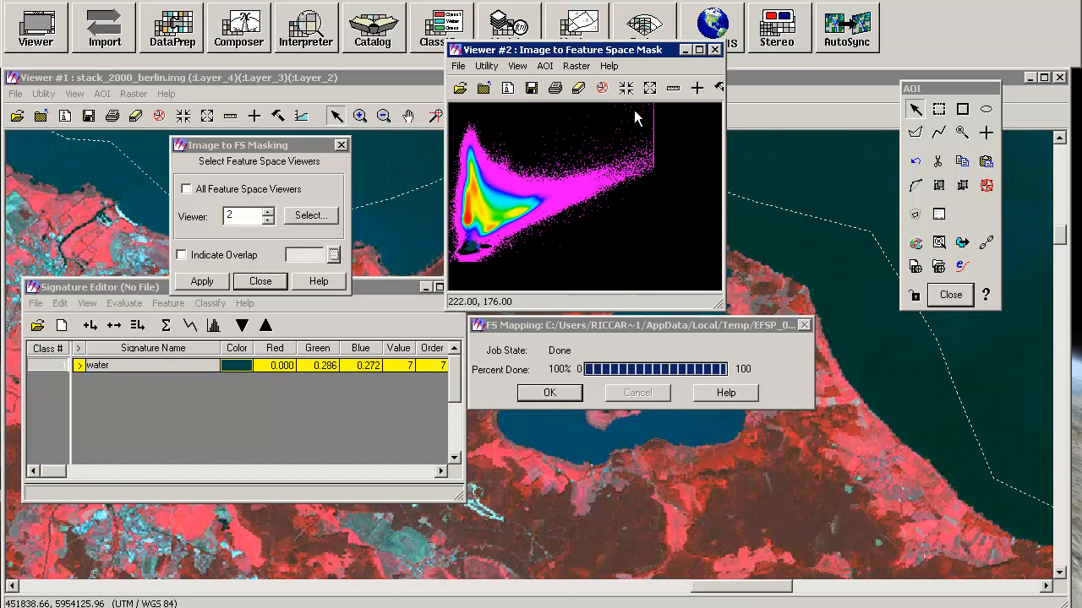
mouse_move(724, 167)
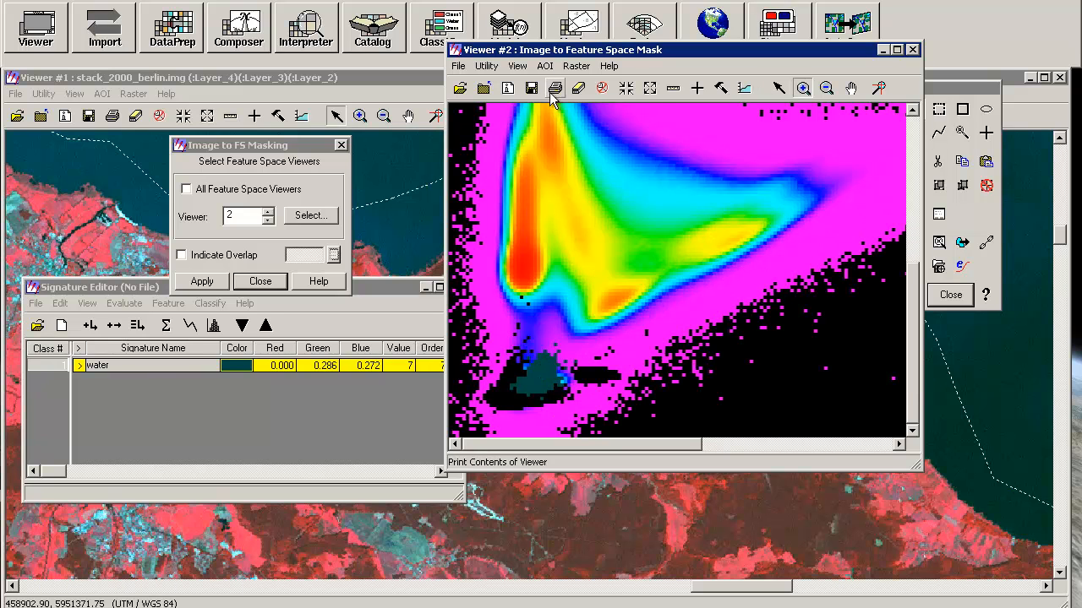
Blend the water mask over the feature space plot, fading it partway and back to full.
click(516, 66)
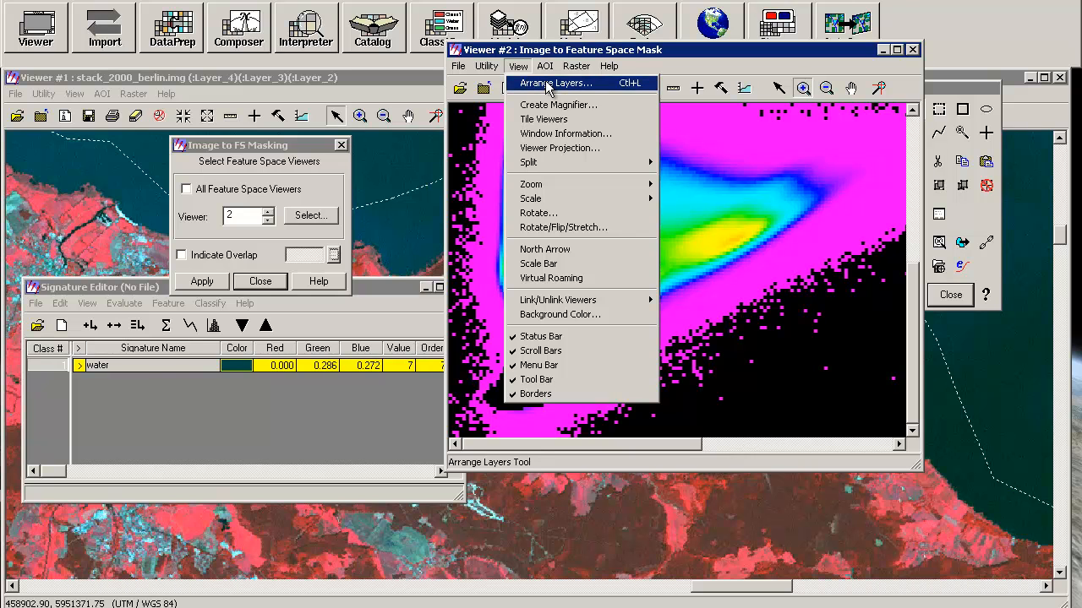
click(556, 83)
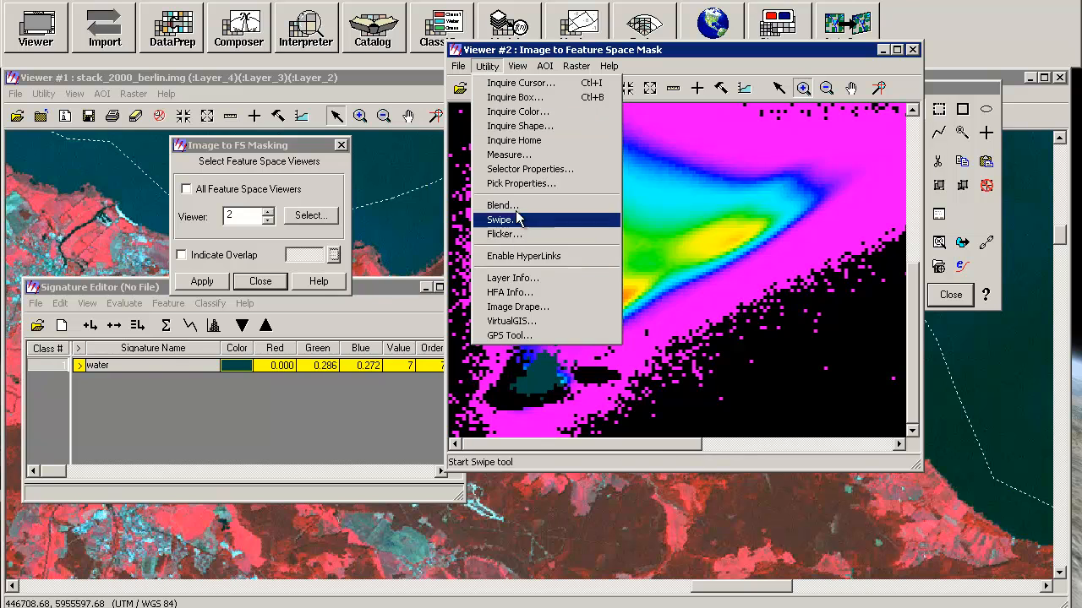
click(502, 205)
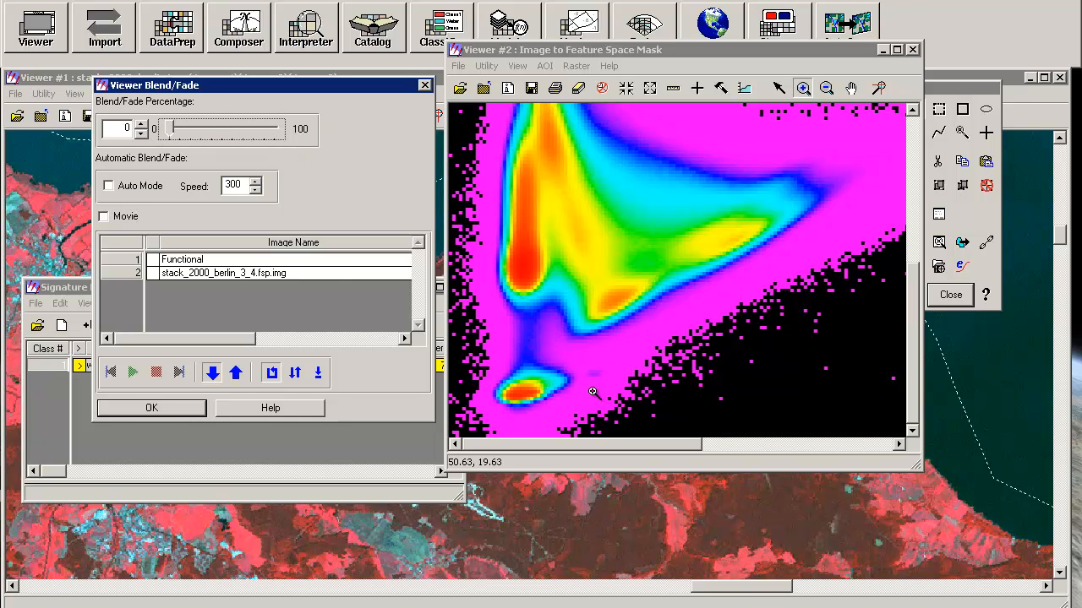
mouse_move(304, 196)
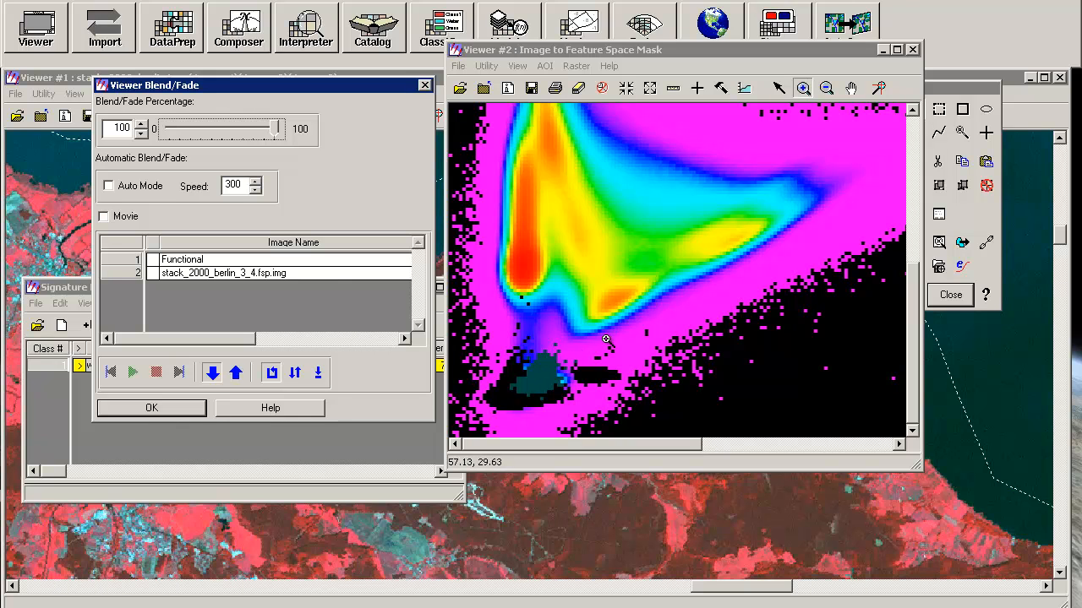
mouse_move(521, 301)
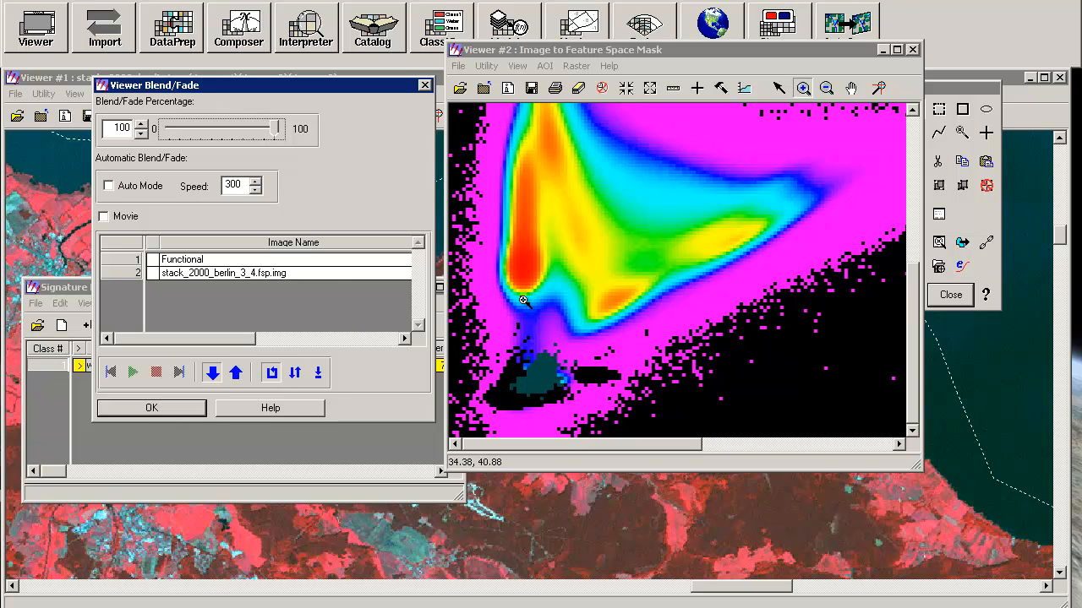
drag(277, 128, 216, 128)
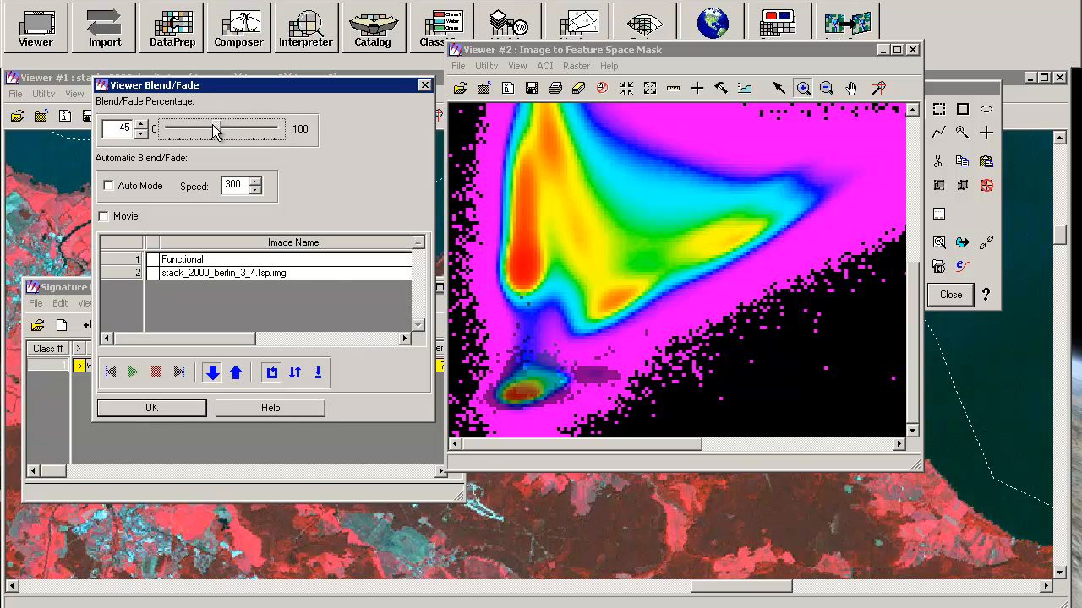
drag(215, 128, 279, 128)
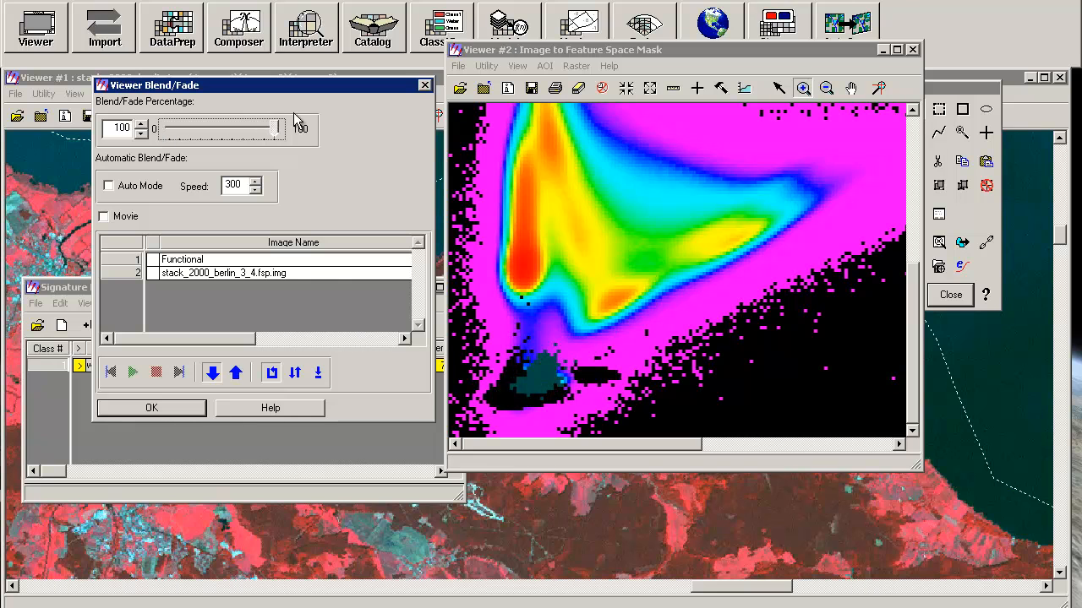
drag(279, 128, 282, 129)
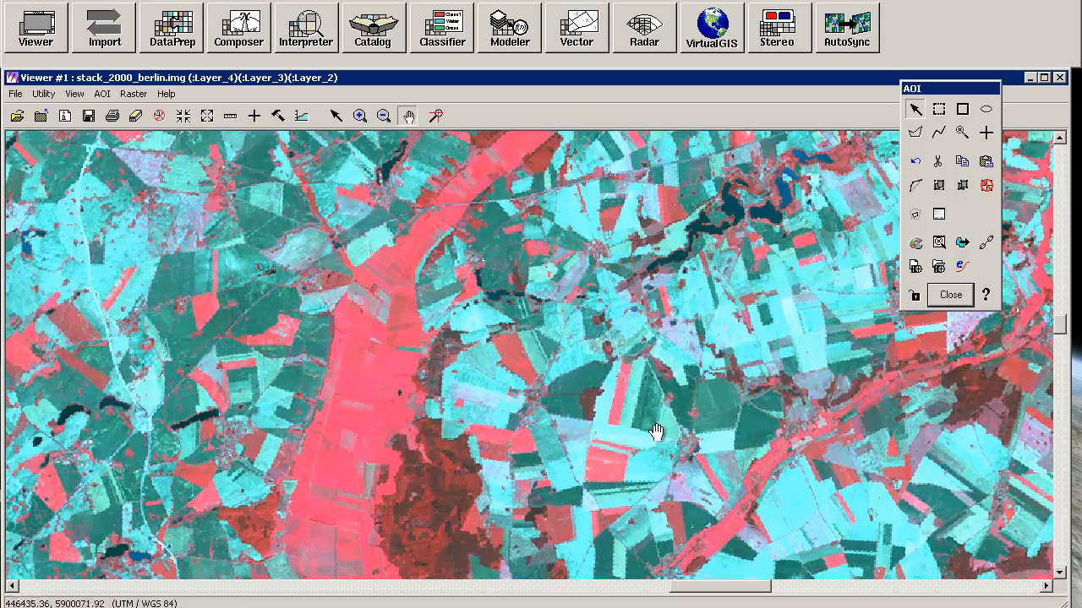
Pan across the farmland and add field AOIs as signatures Class 1 to Class 3.
drag(658, 434, 657, 425)
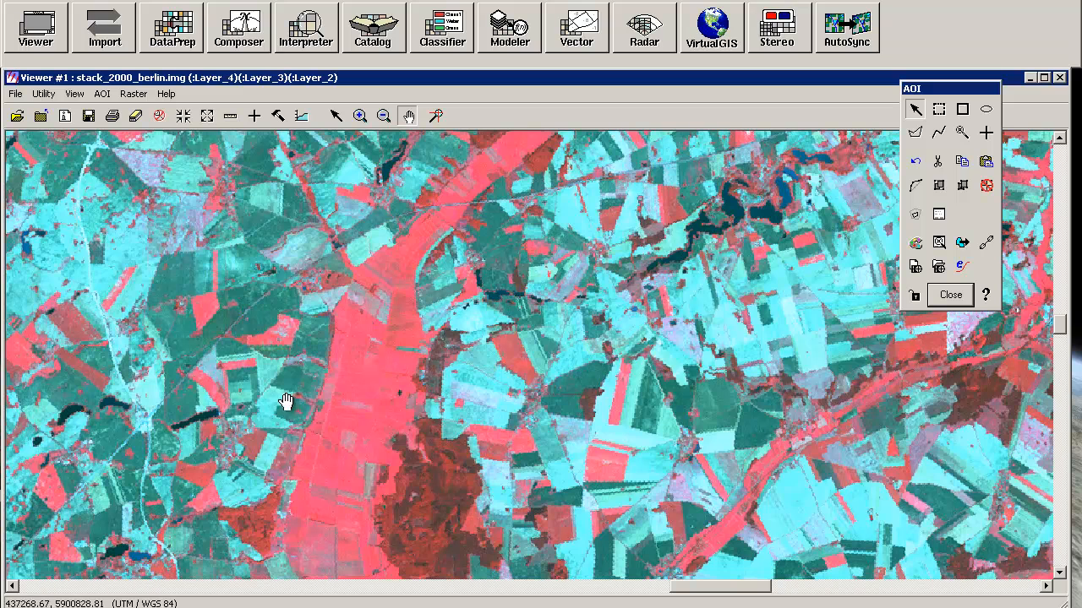
mouse_move(301, 392)
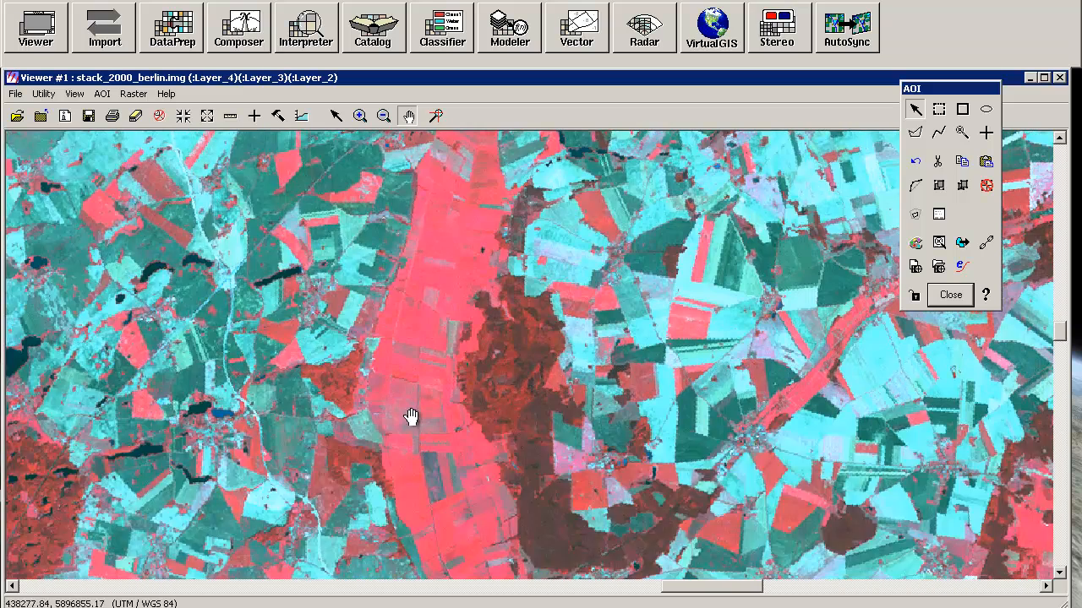
drag(412, 417, 513, 376)
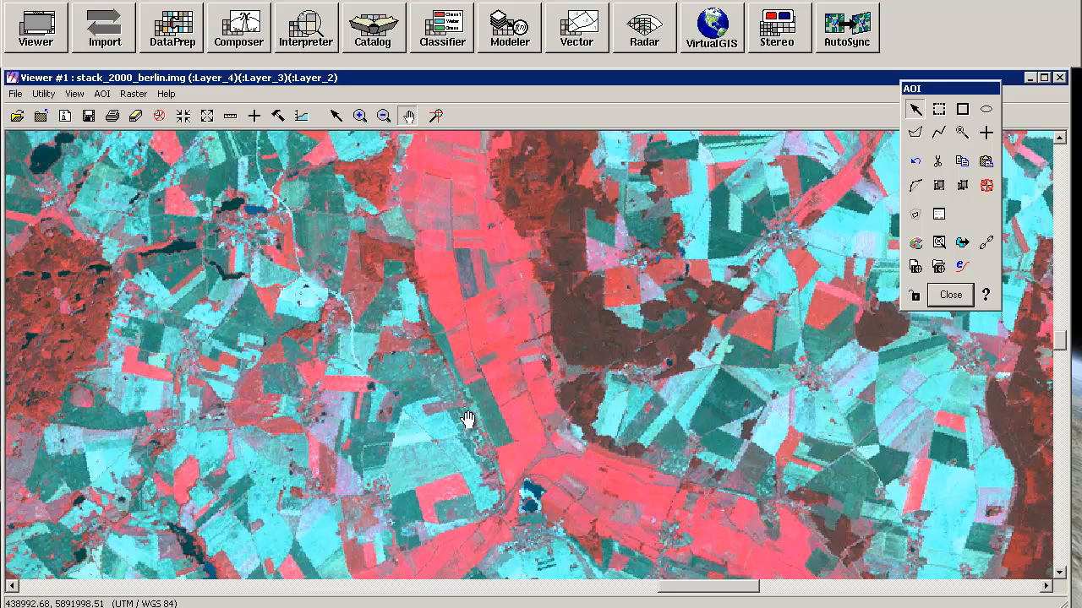
mouse_move(514, 398)
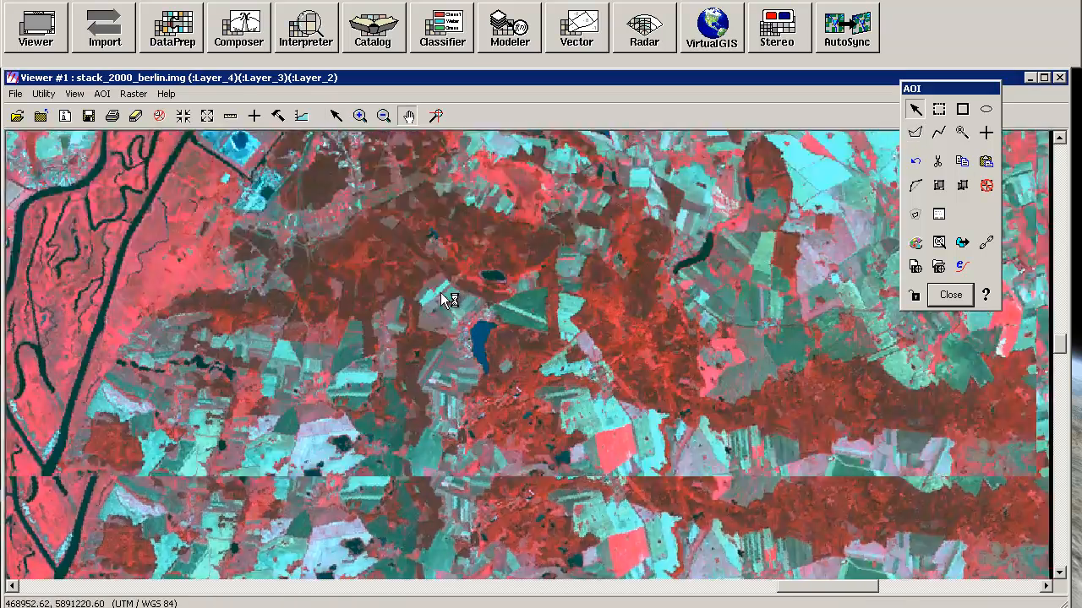
click(914, 132)
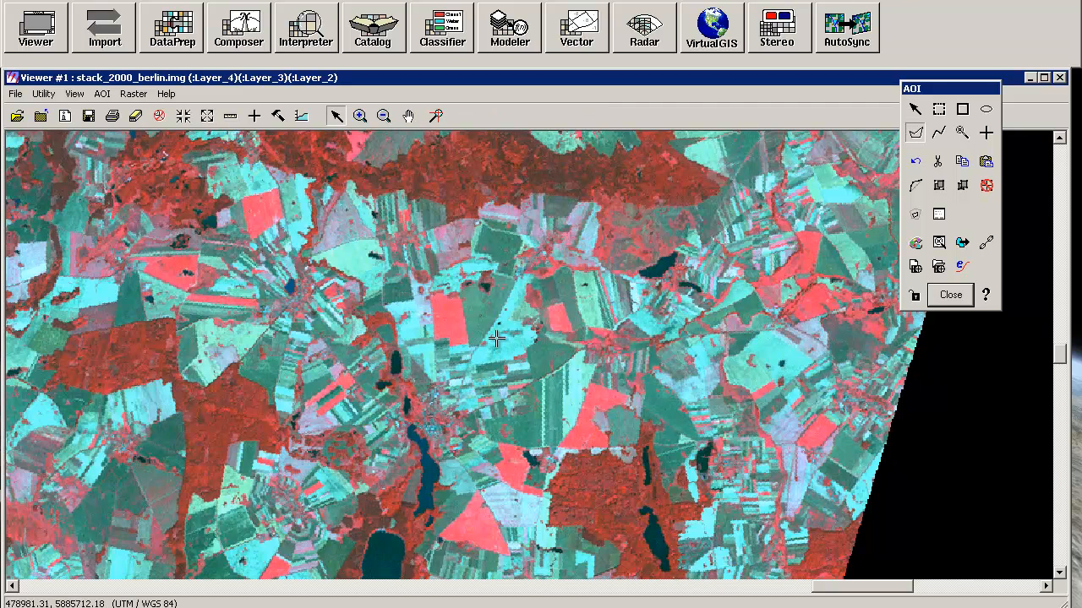
mouse_move(513, 363)
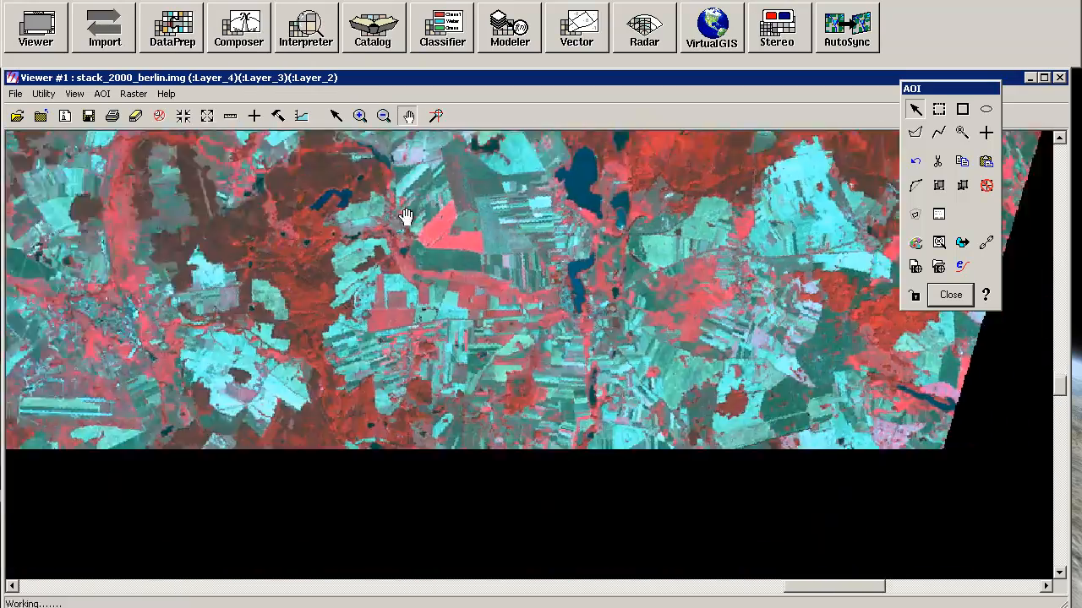
drag(406, 216, 278, 300)
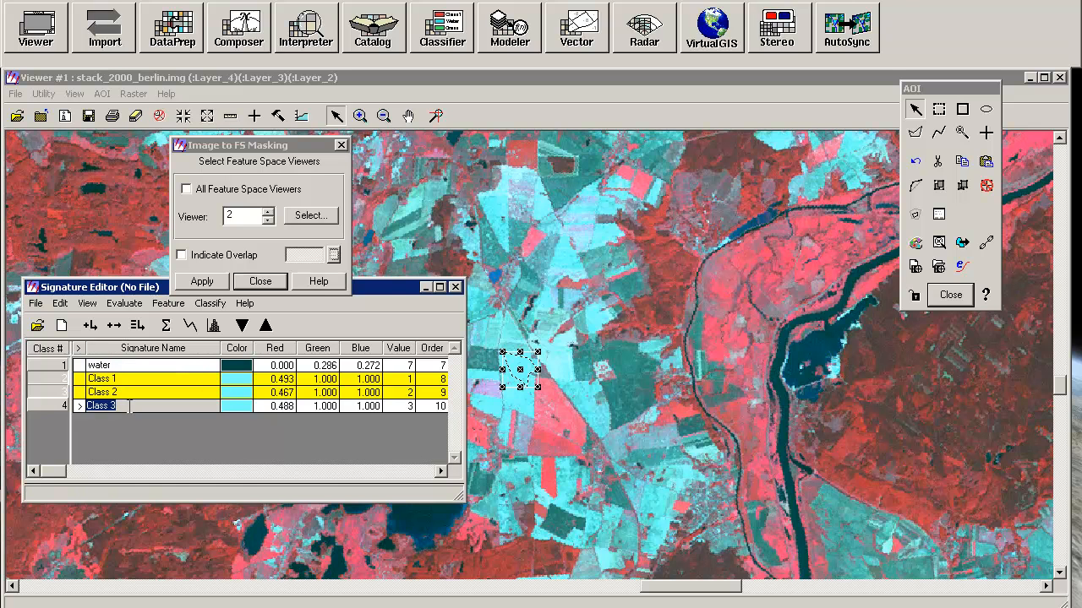
Rename Class 3 to field_1, add field_2, and close Image to FS Masking.
text(field_)
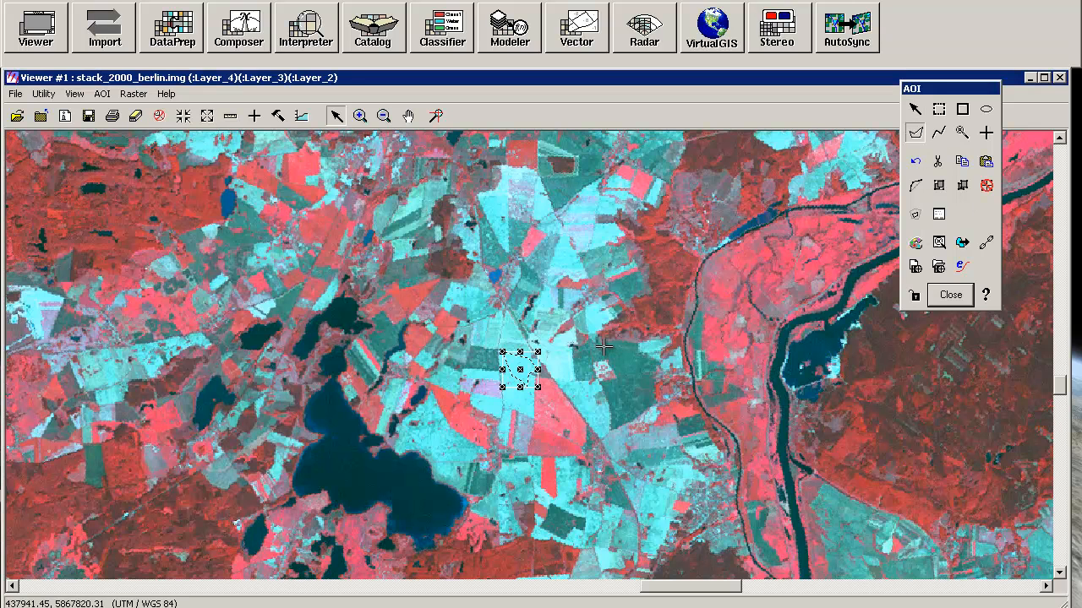
mouse_move(635, 356)
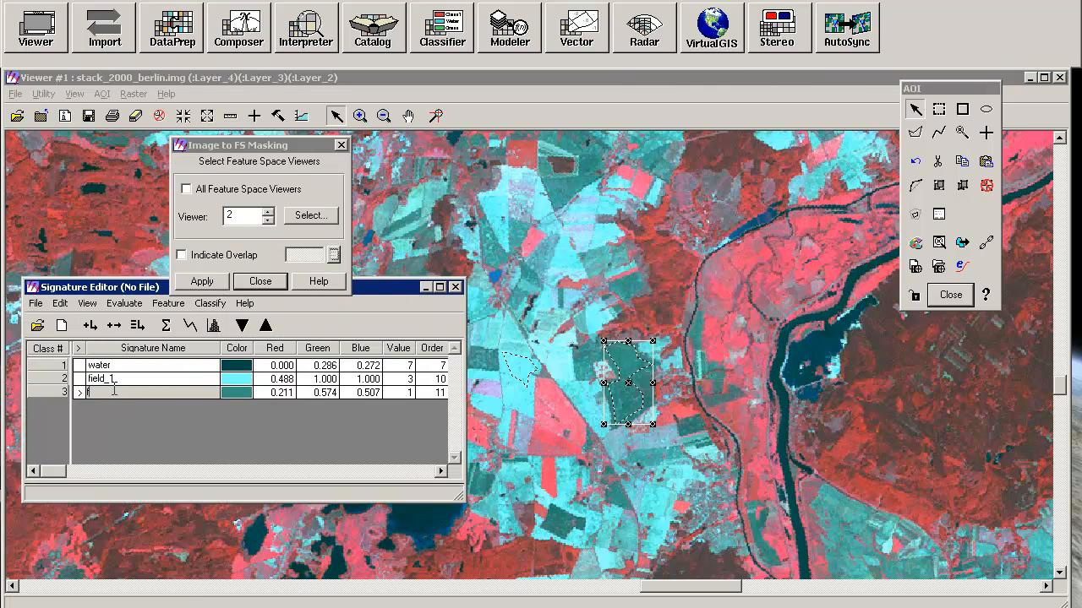
text(field_2)
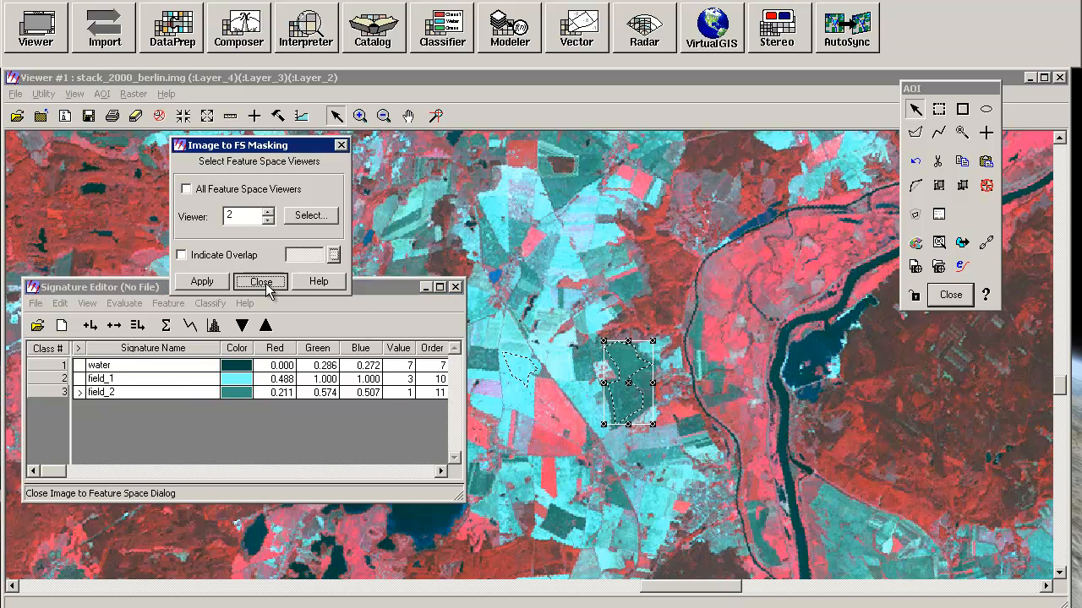
click(260, 281)
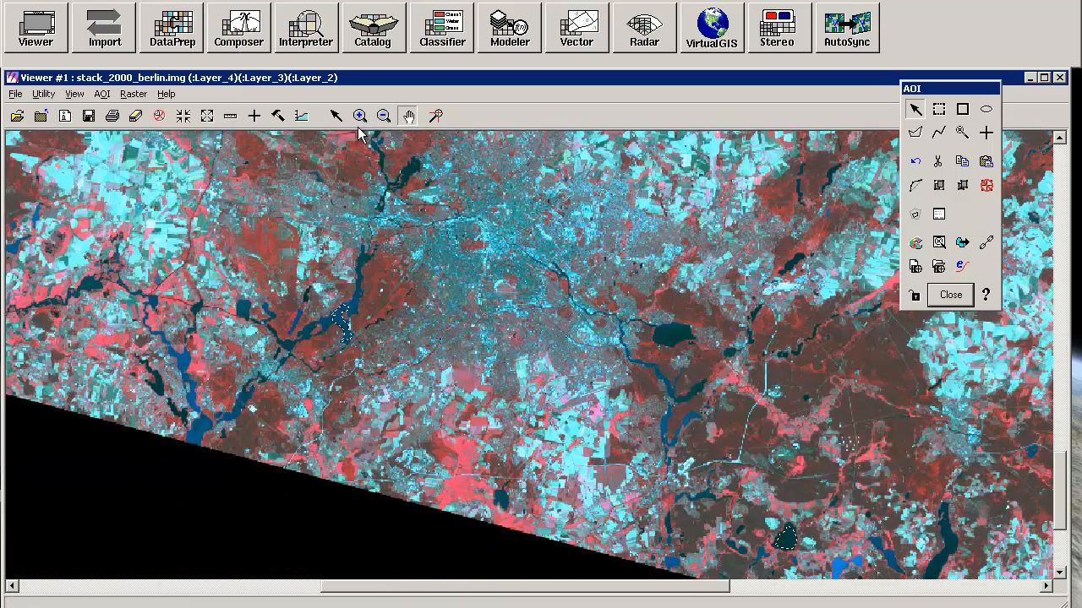
Zoom into the city centre, add an 'urban' signature, and view its statistics.
click(359, 116)
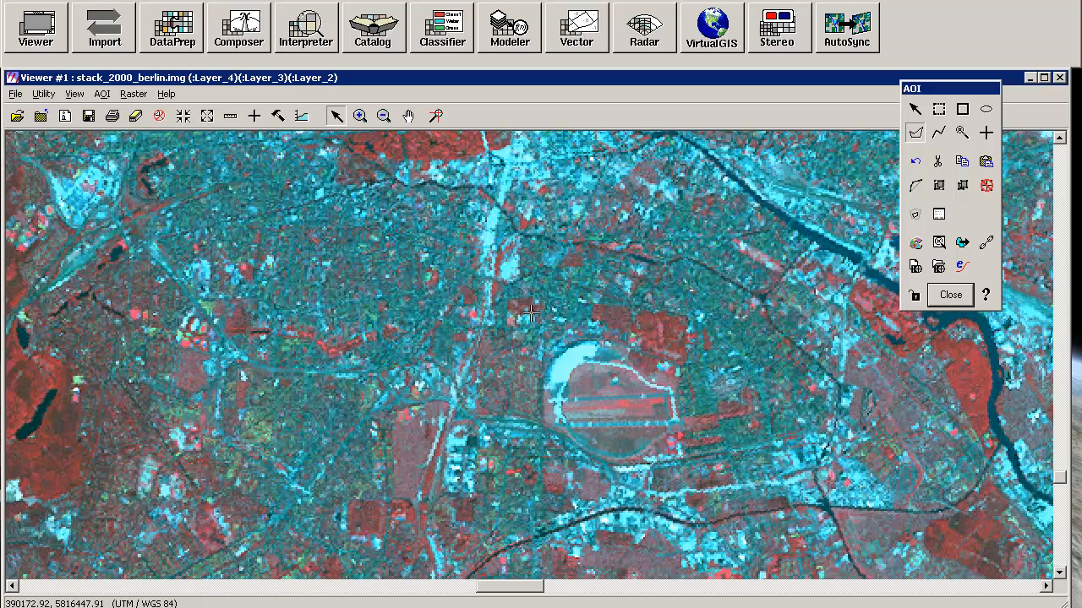
mouse_move(290, 196)
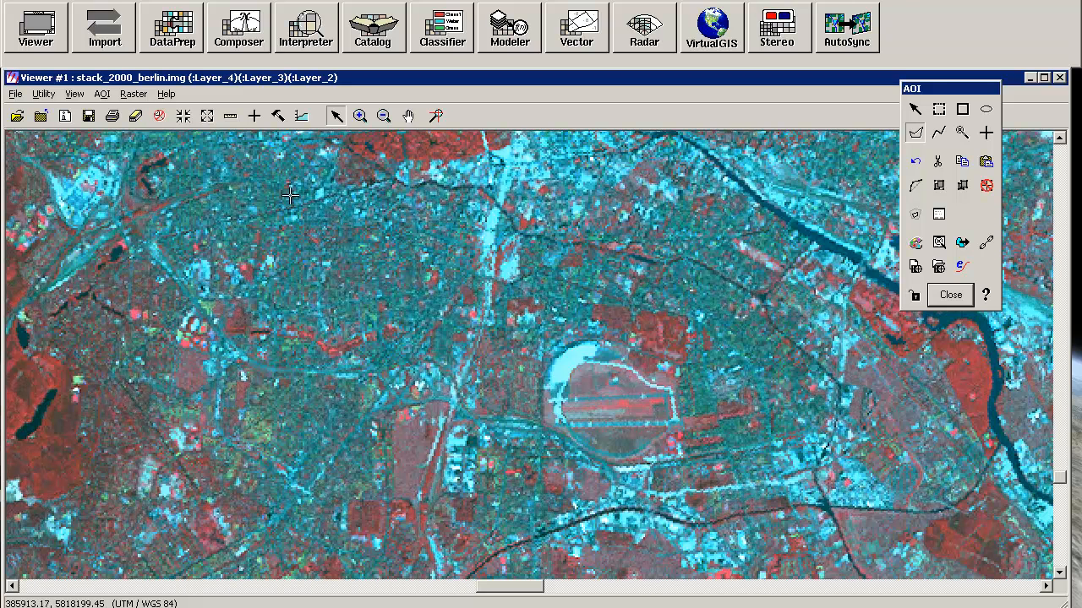
mouse_move(440, 236)
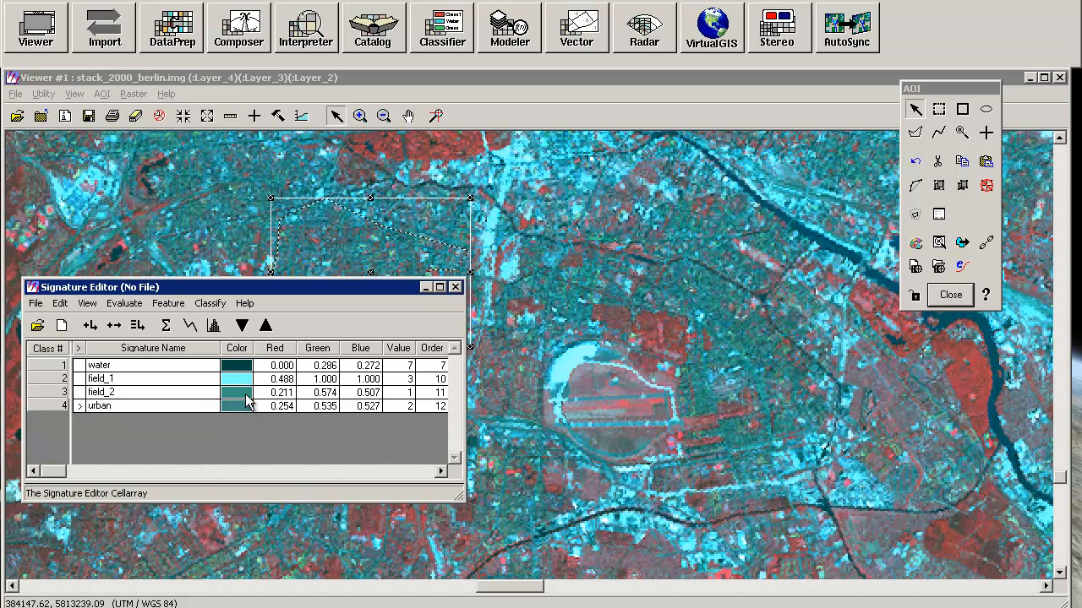
mouse_move(240, 410)
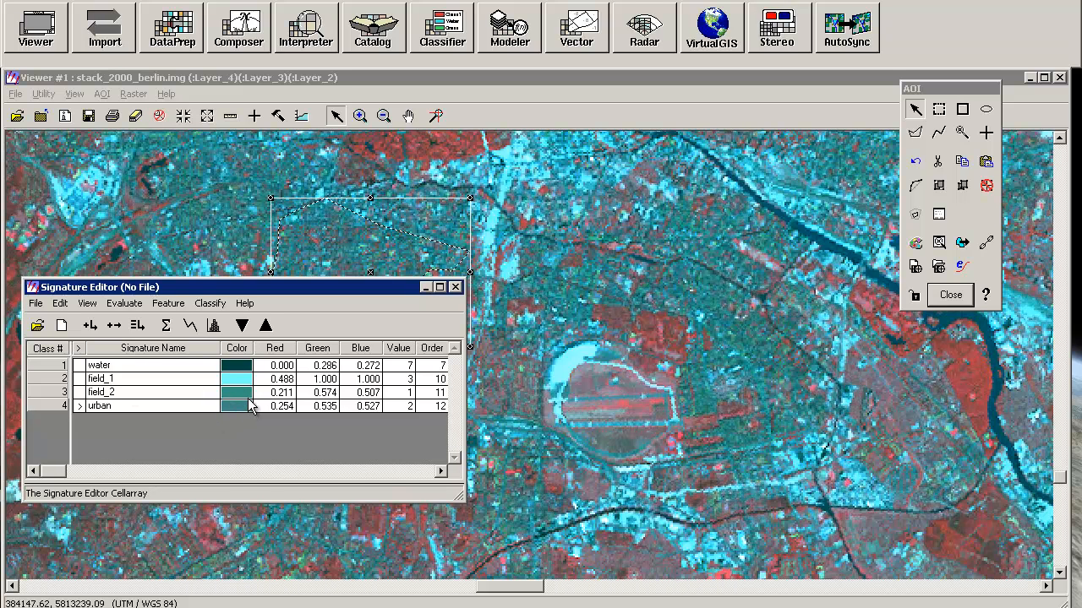
click(118, 392)
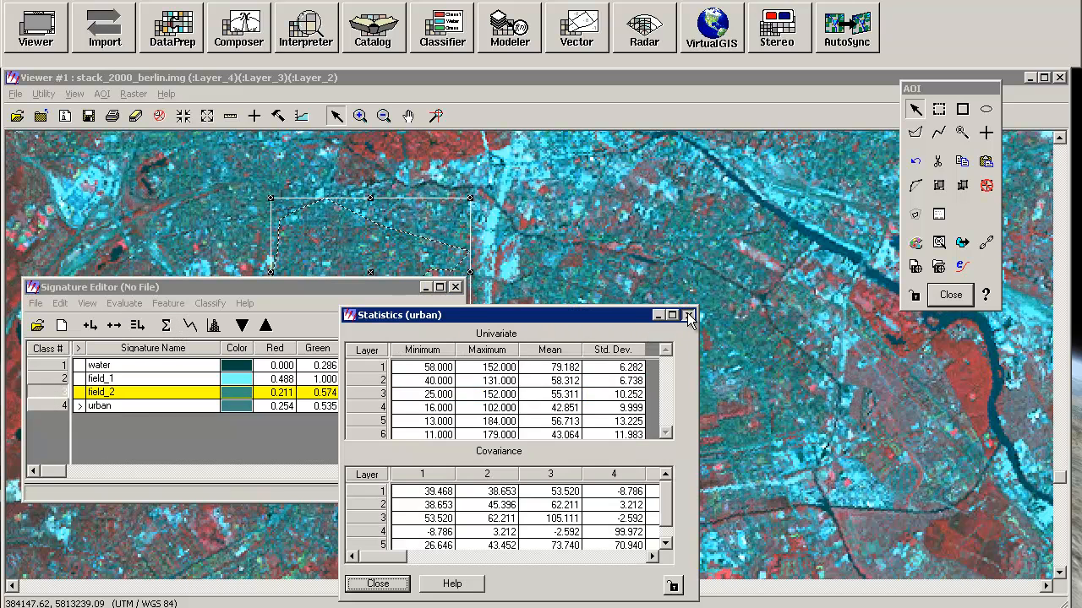
Close the urban statistics, compare field_2 and urban mean plots, and start feature space creation.
click(689, 314)
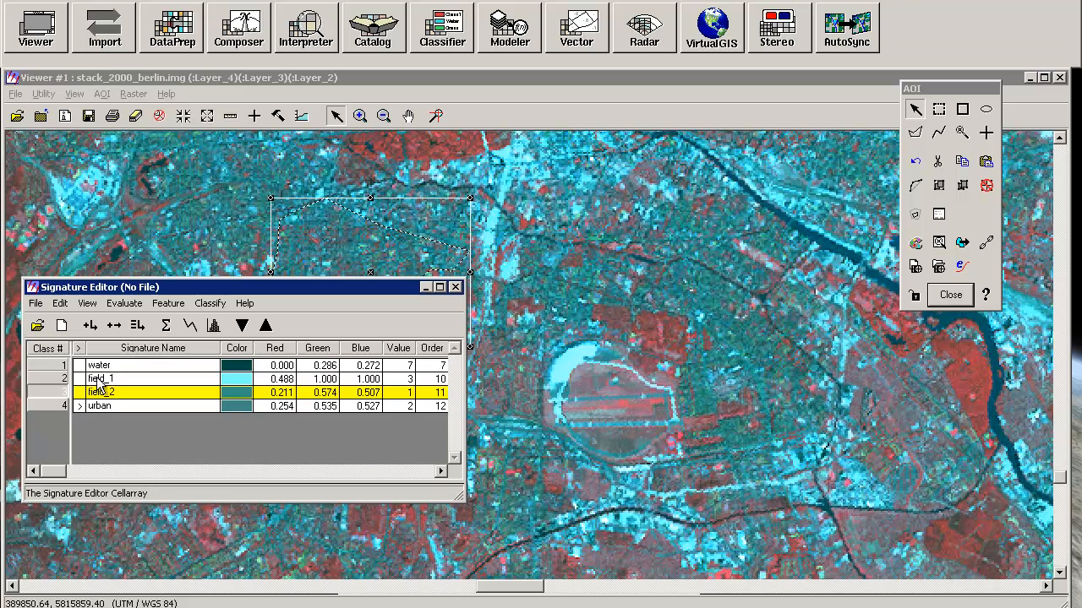
click(189, 326)
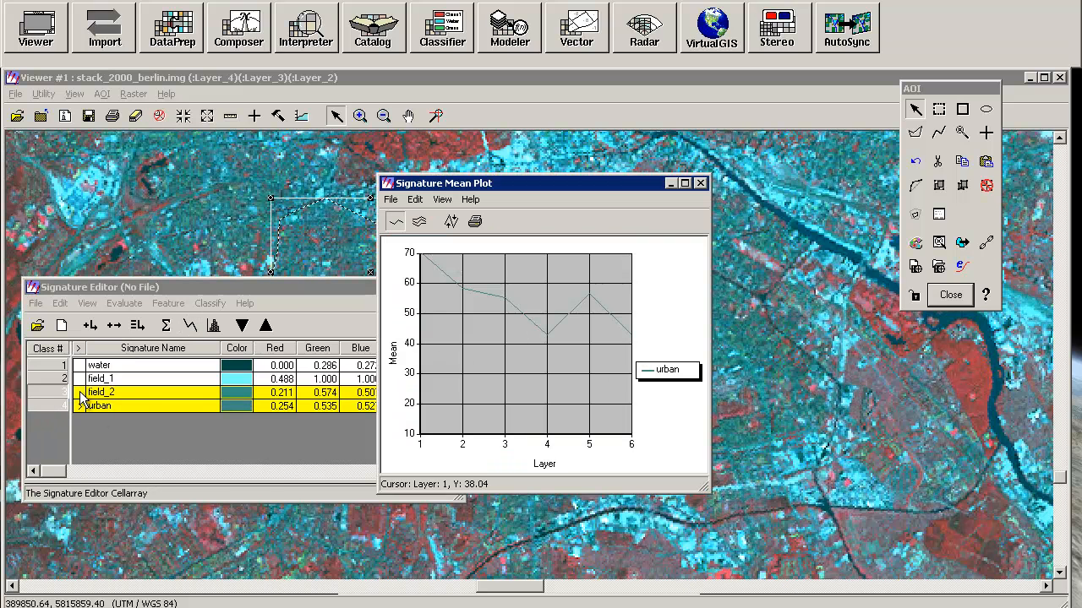
click(419, 221)
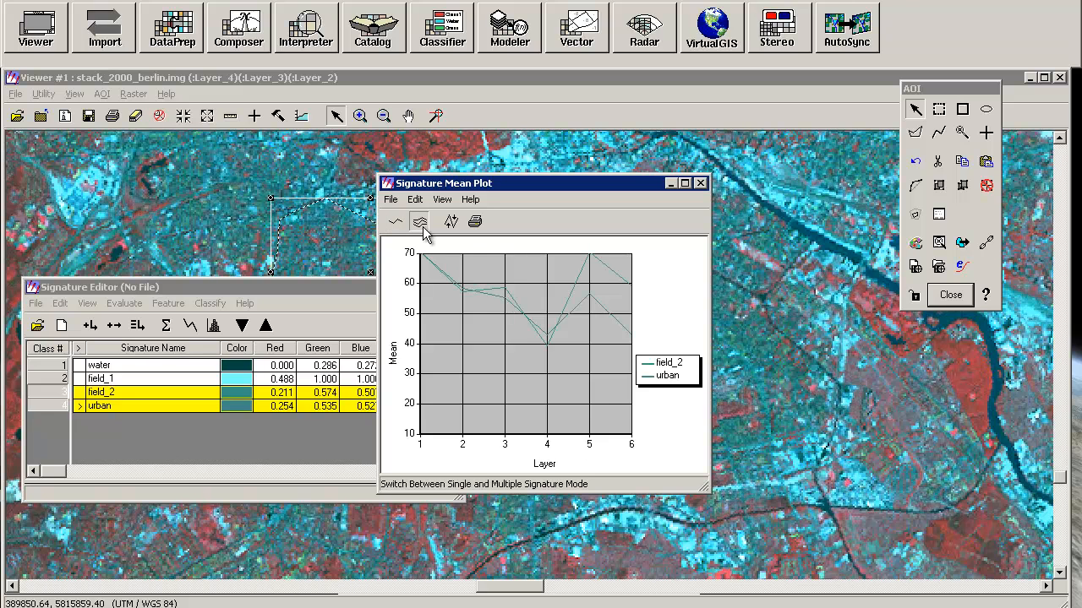
mouse_move(602, 328)
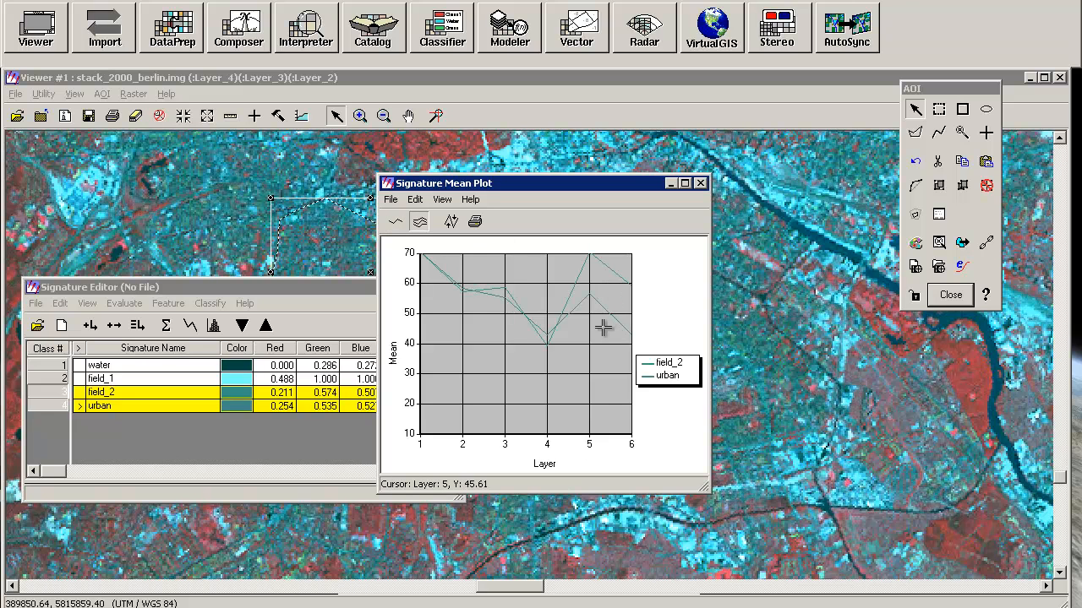
mouse_move(545, 347)
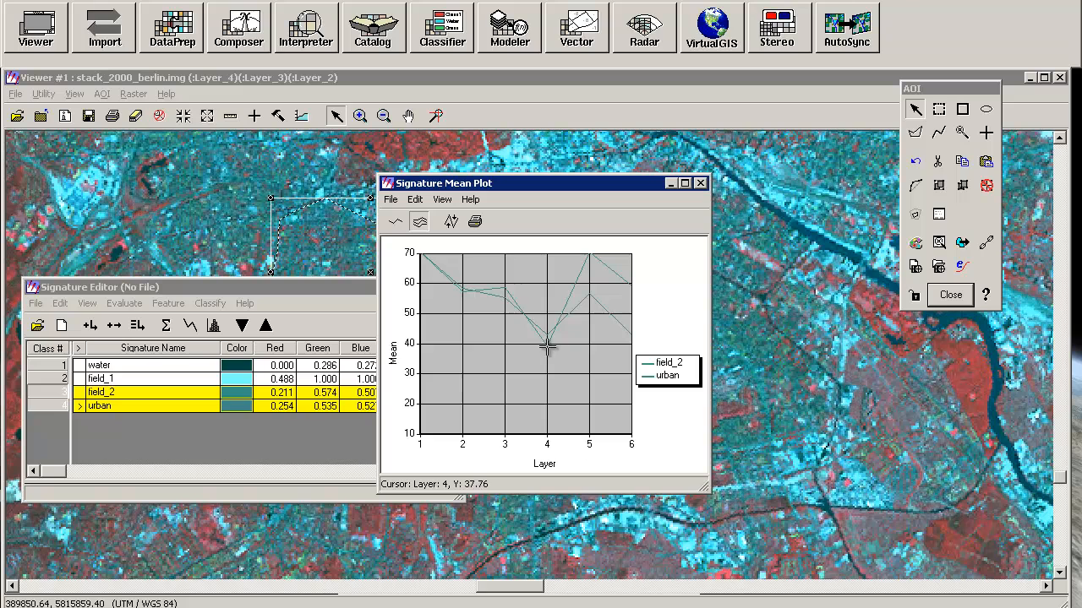
mouse_move(589, 297)
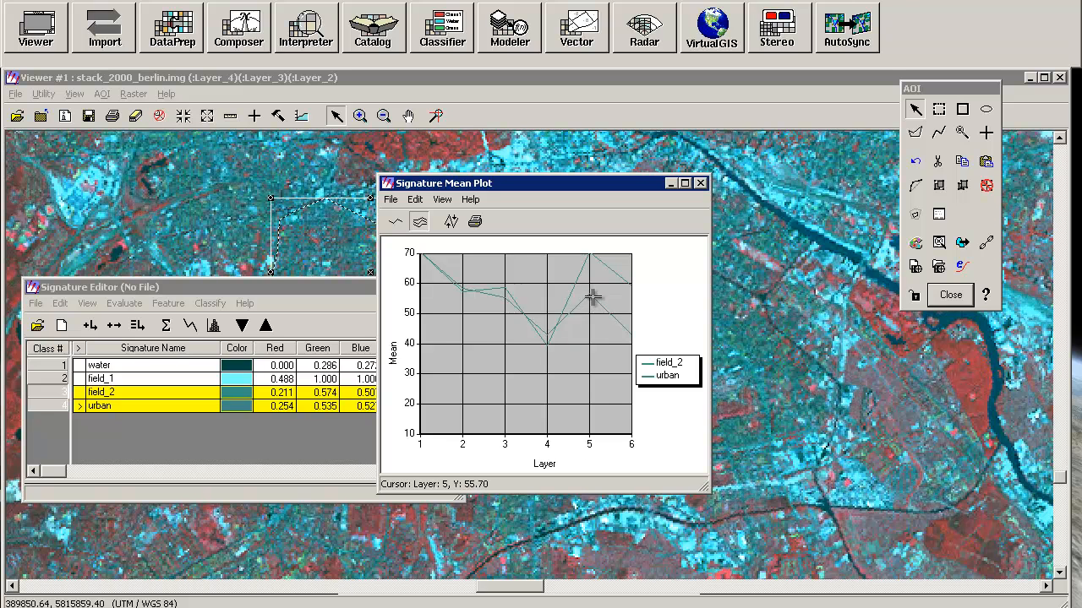
mouse_move(591, 268)
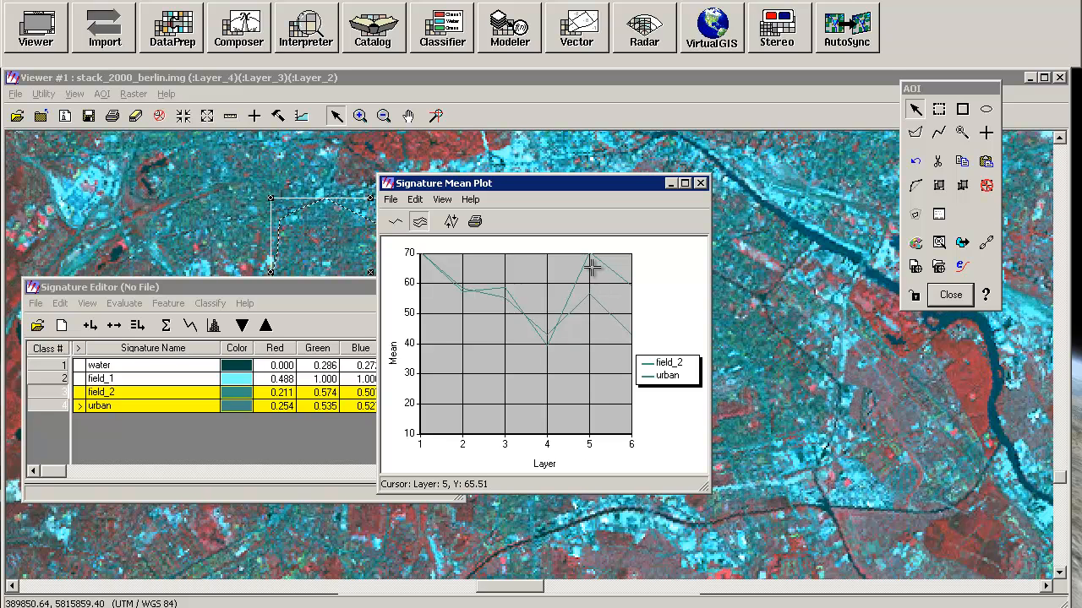
mouse_move(586, 294)
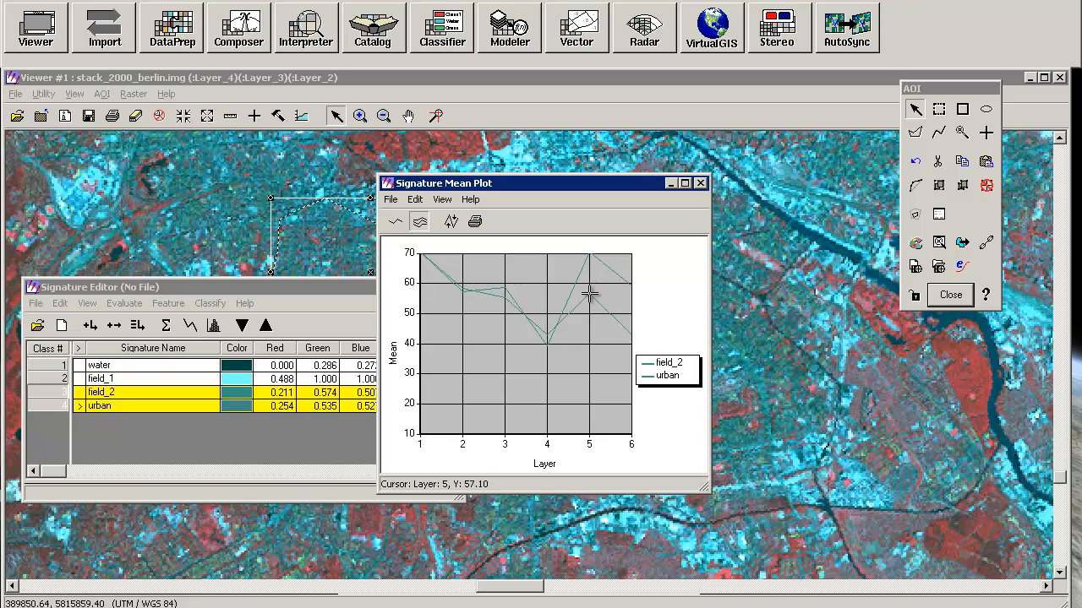
mouse_move(587, 288)
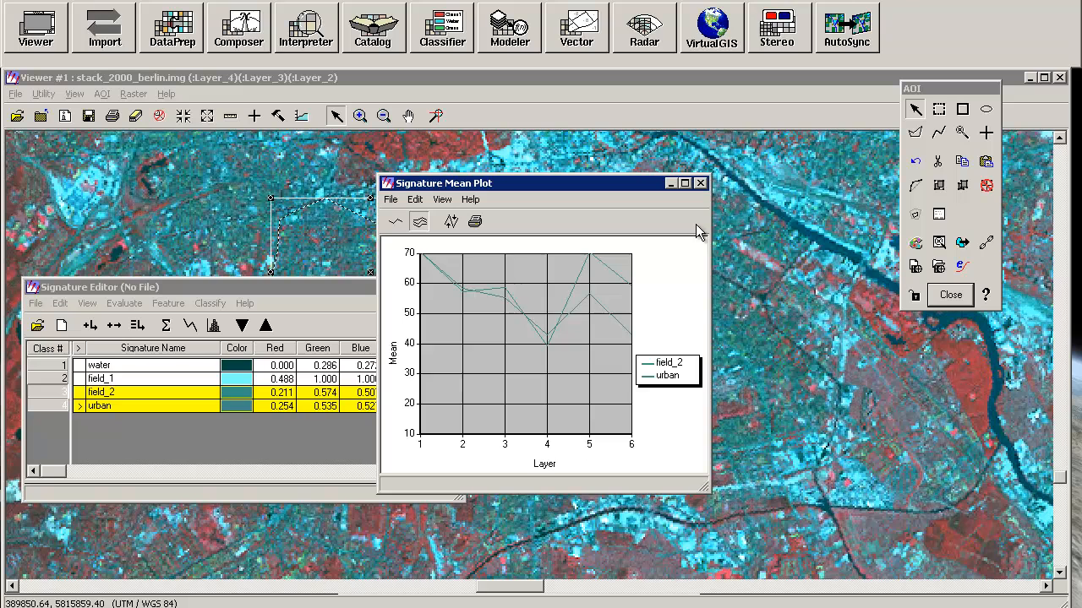
click(701, 183)
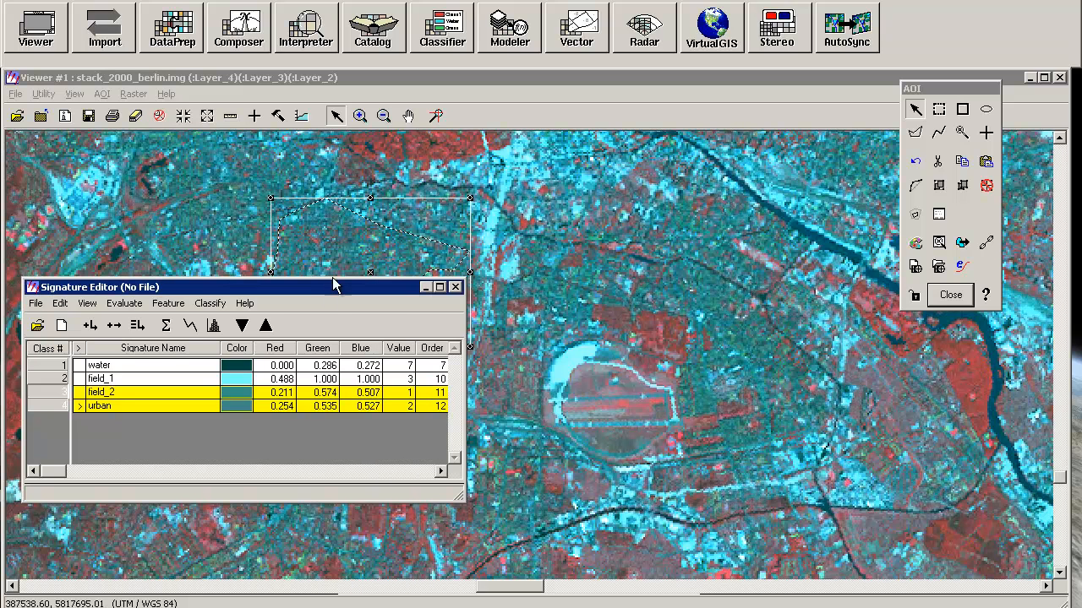
mouse_move(332, 309)
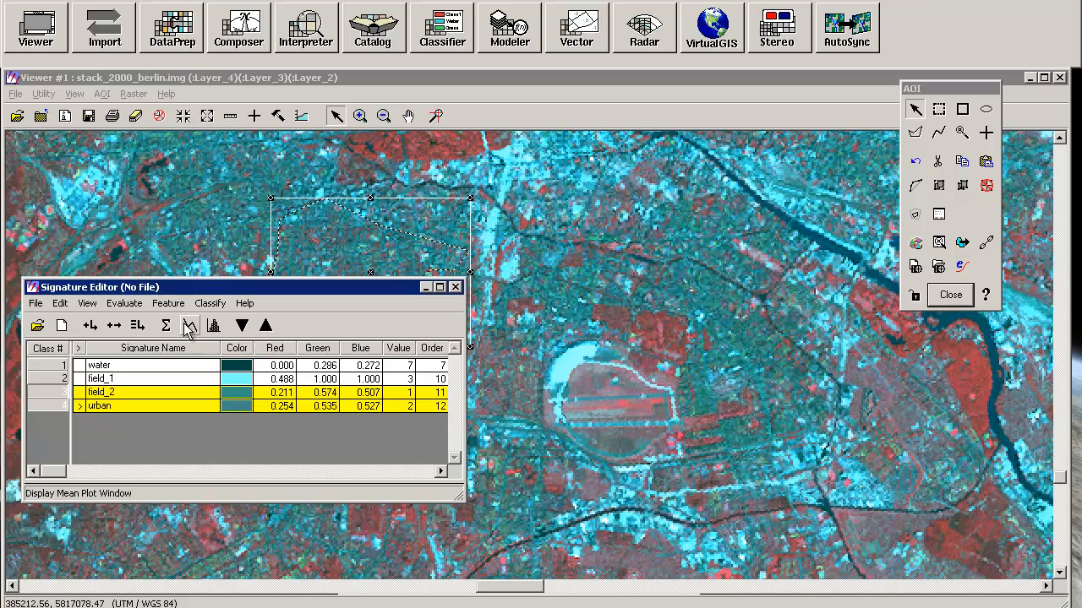
click(167, 302)
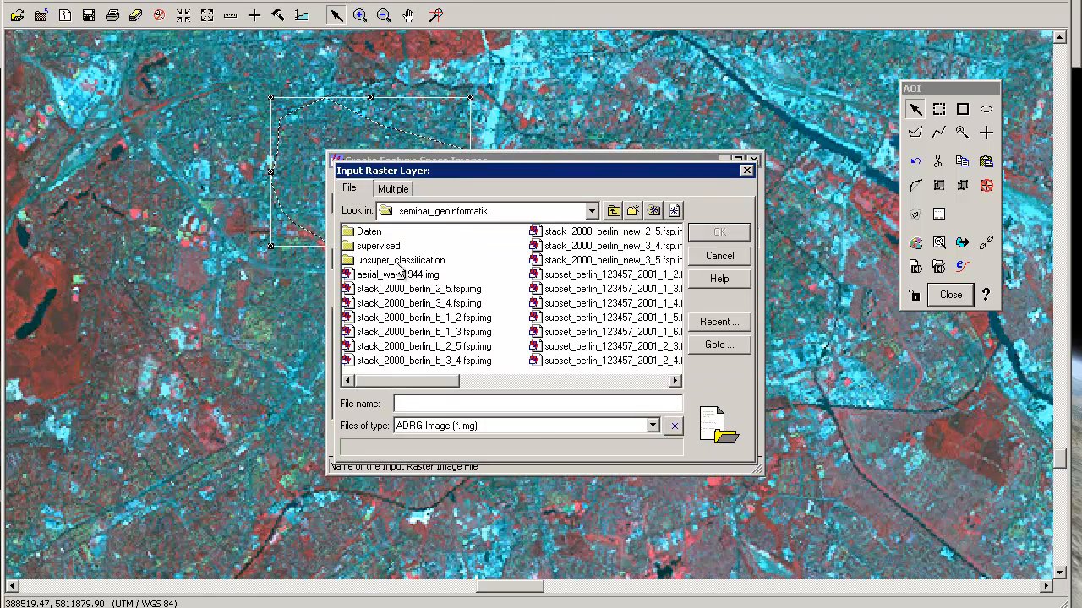
Create the band 5 vs band 6 feature space image from stack_2000_berlin.img.
click(719, 231)
text(stack_2000_berlin_b)
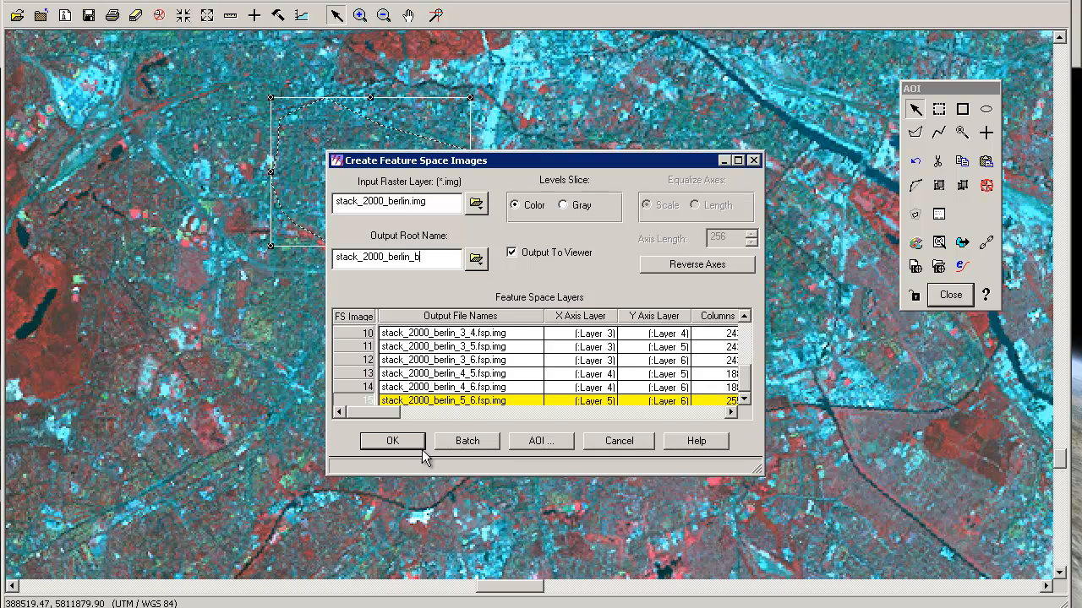
click(392, 441)
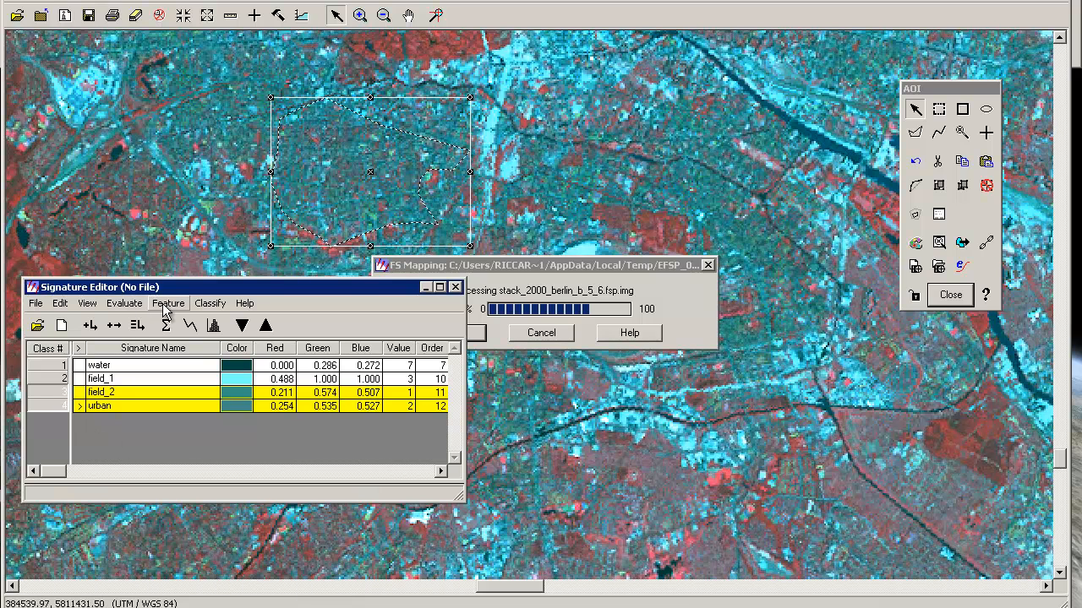
Open Image to Feature Space masking with Indicate Overlap on and the overlap colour list open.
click(168, 303)
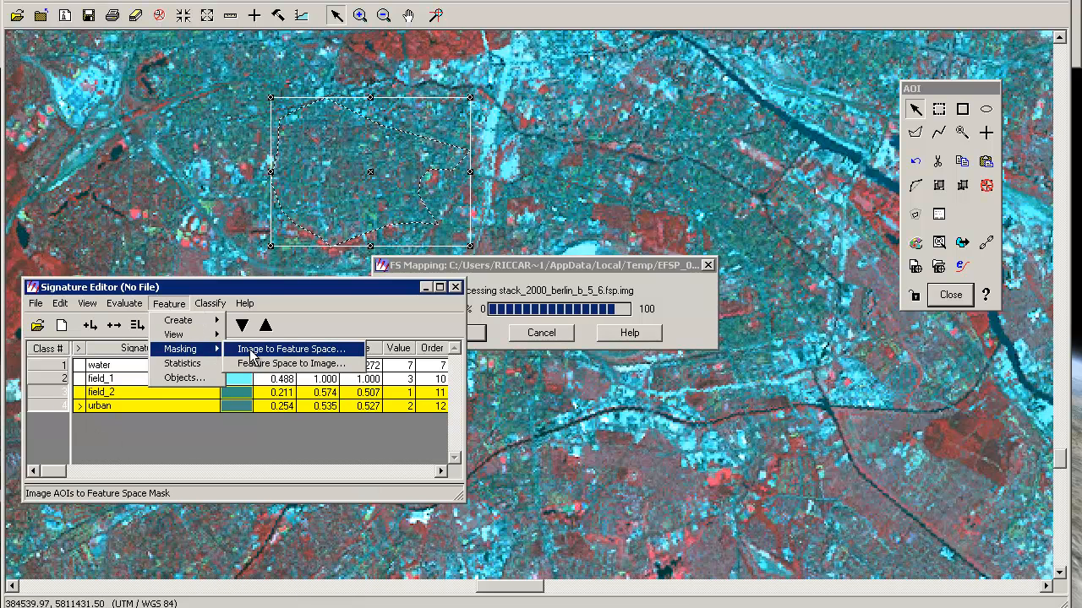
click(290, 348)
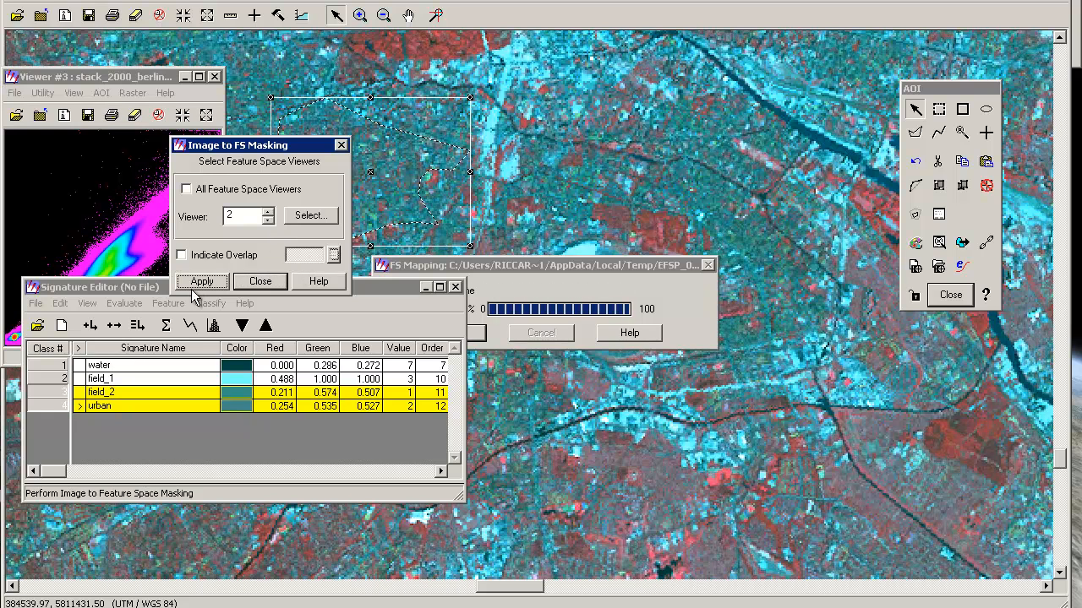
click(180, 254)
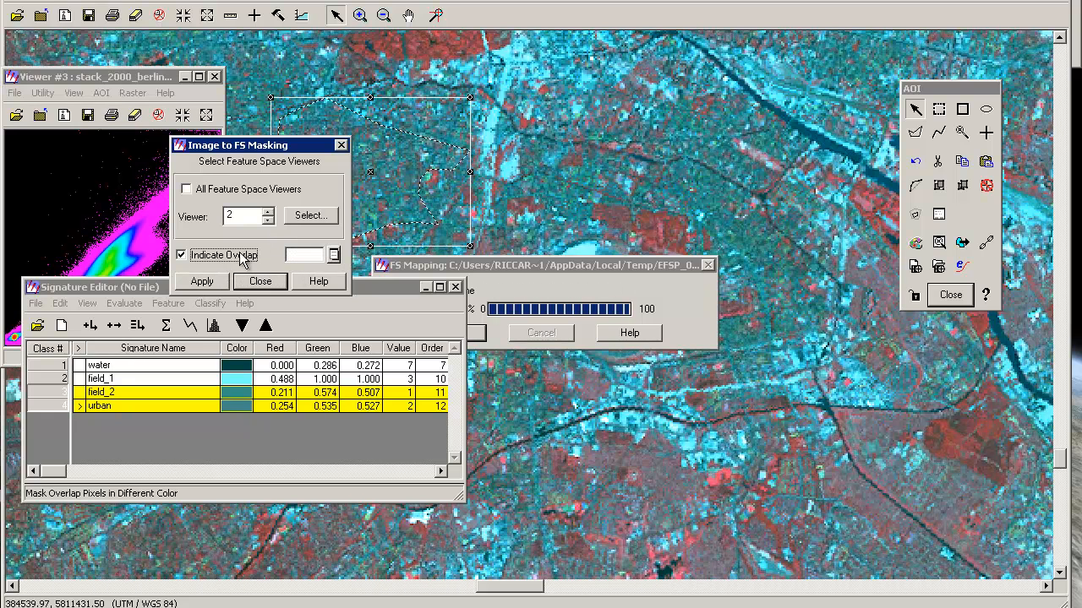
click(335, 255)
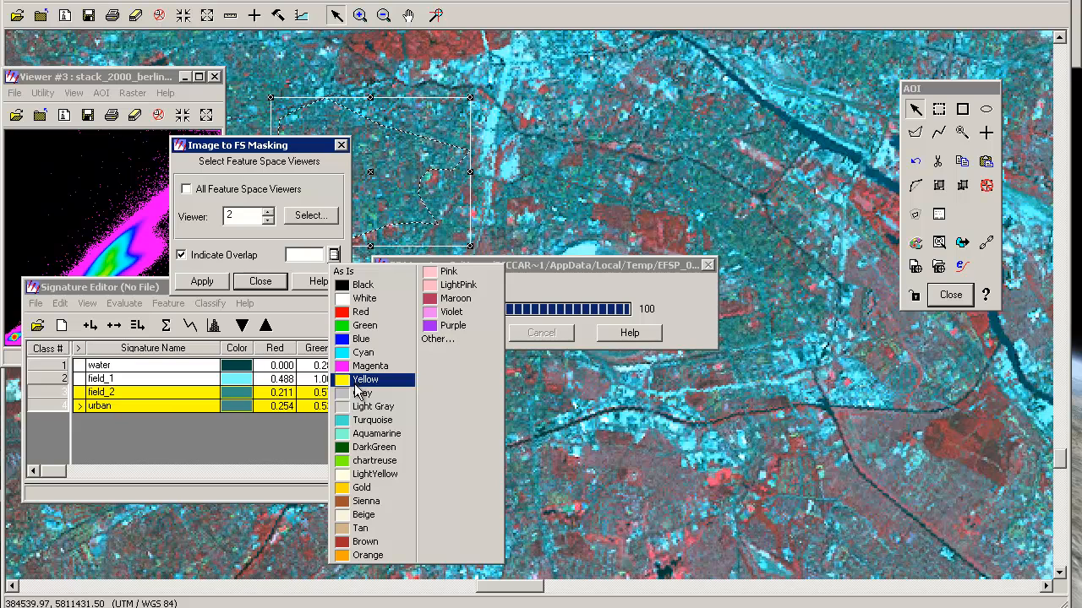